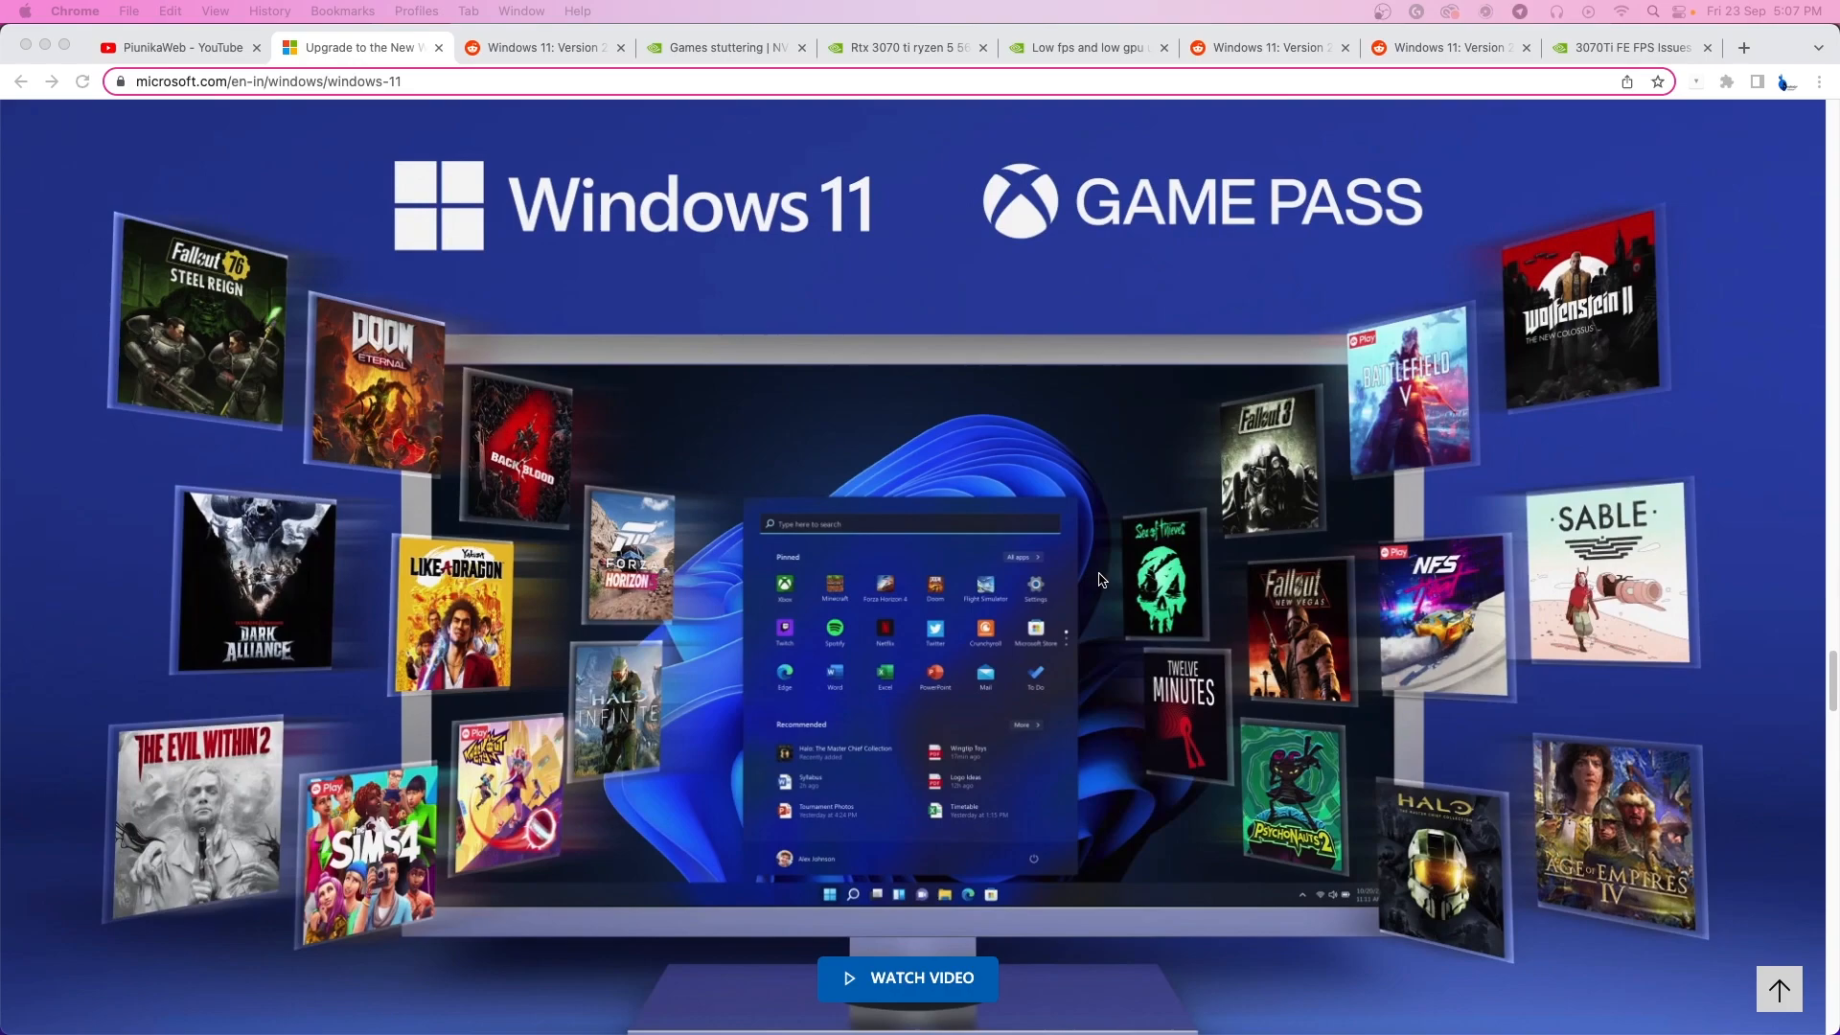
{"action": "mouse_move", "coordinate": [722, 357]}
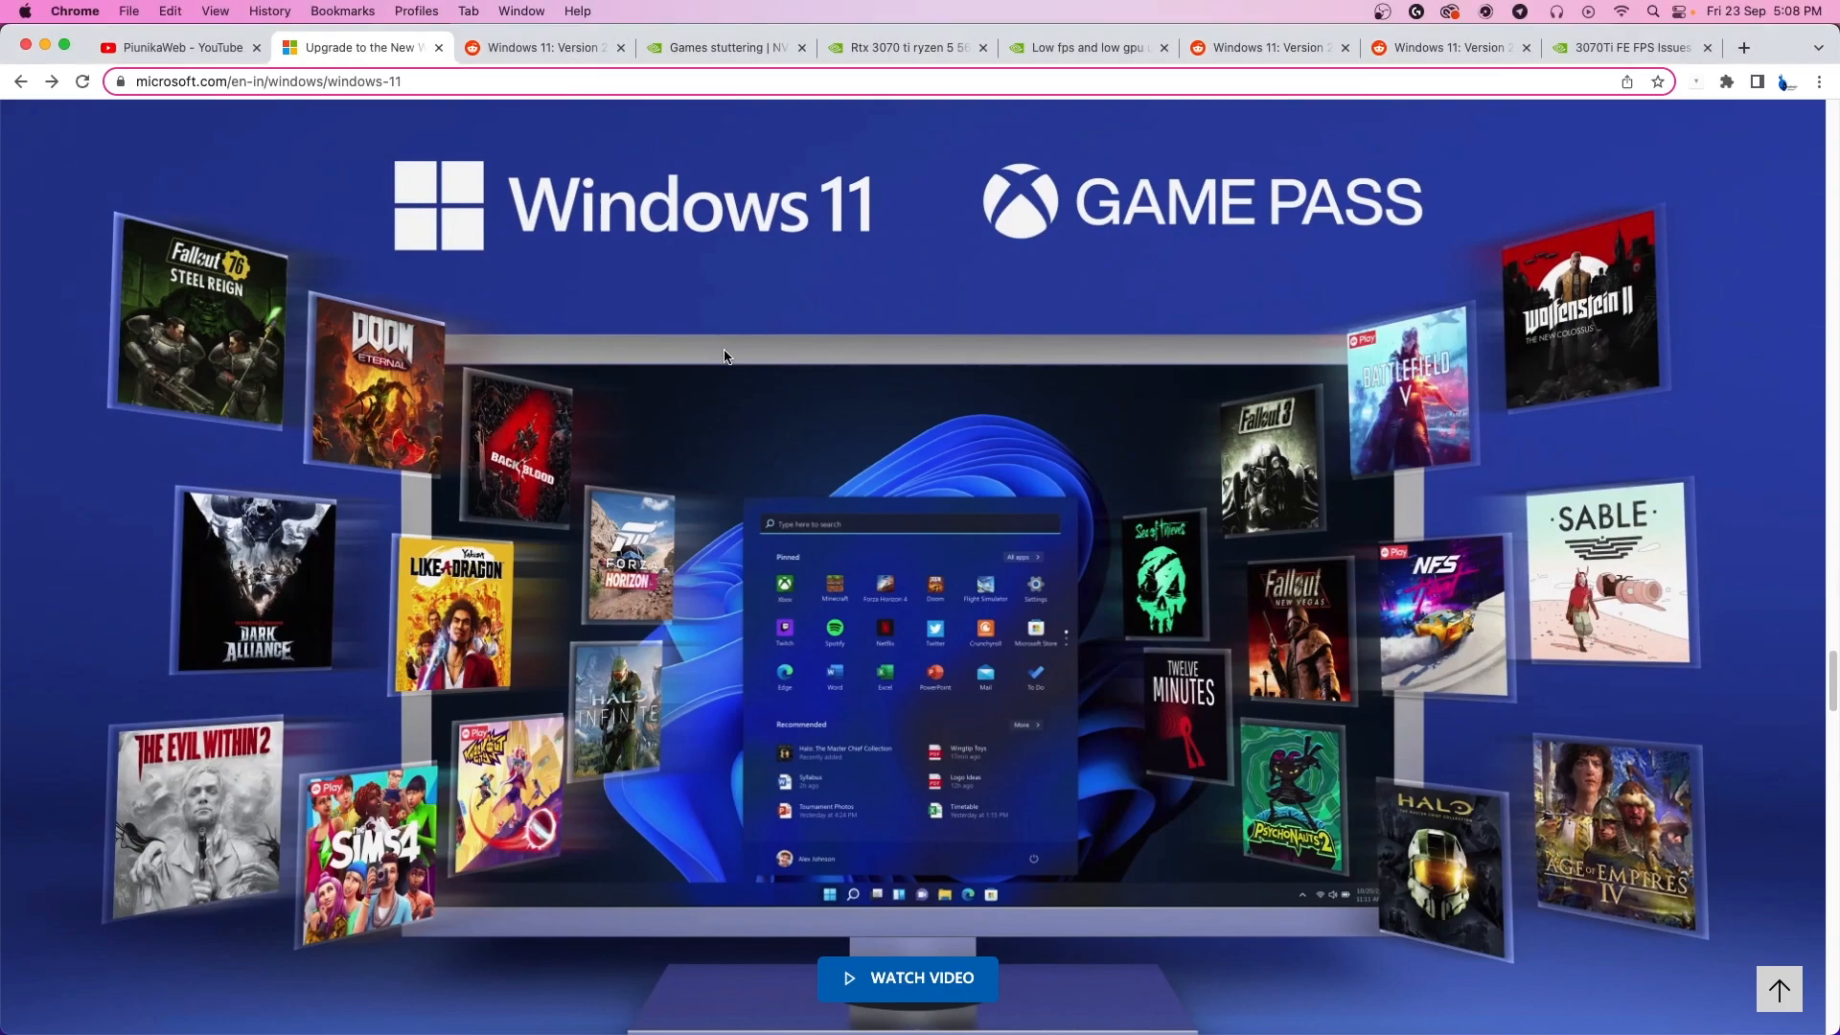
- Scroll the 22H2 launch megathread and highlight the comment about insane stuttering in games
{"action": "left_click", "coordinate": [540, 46]}
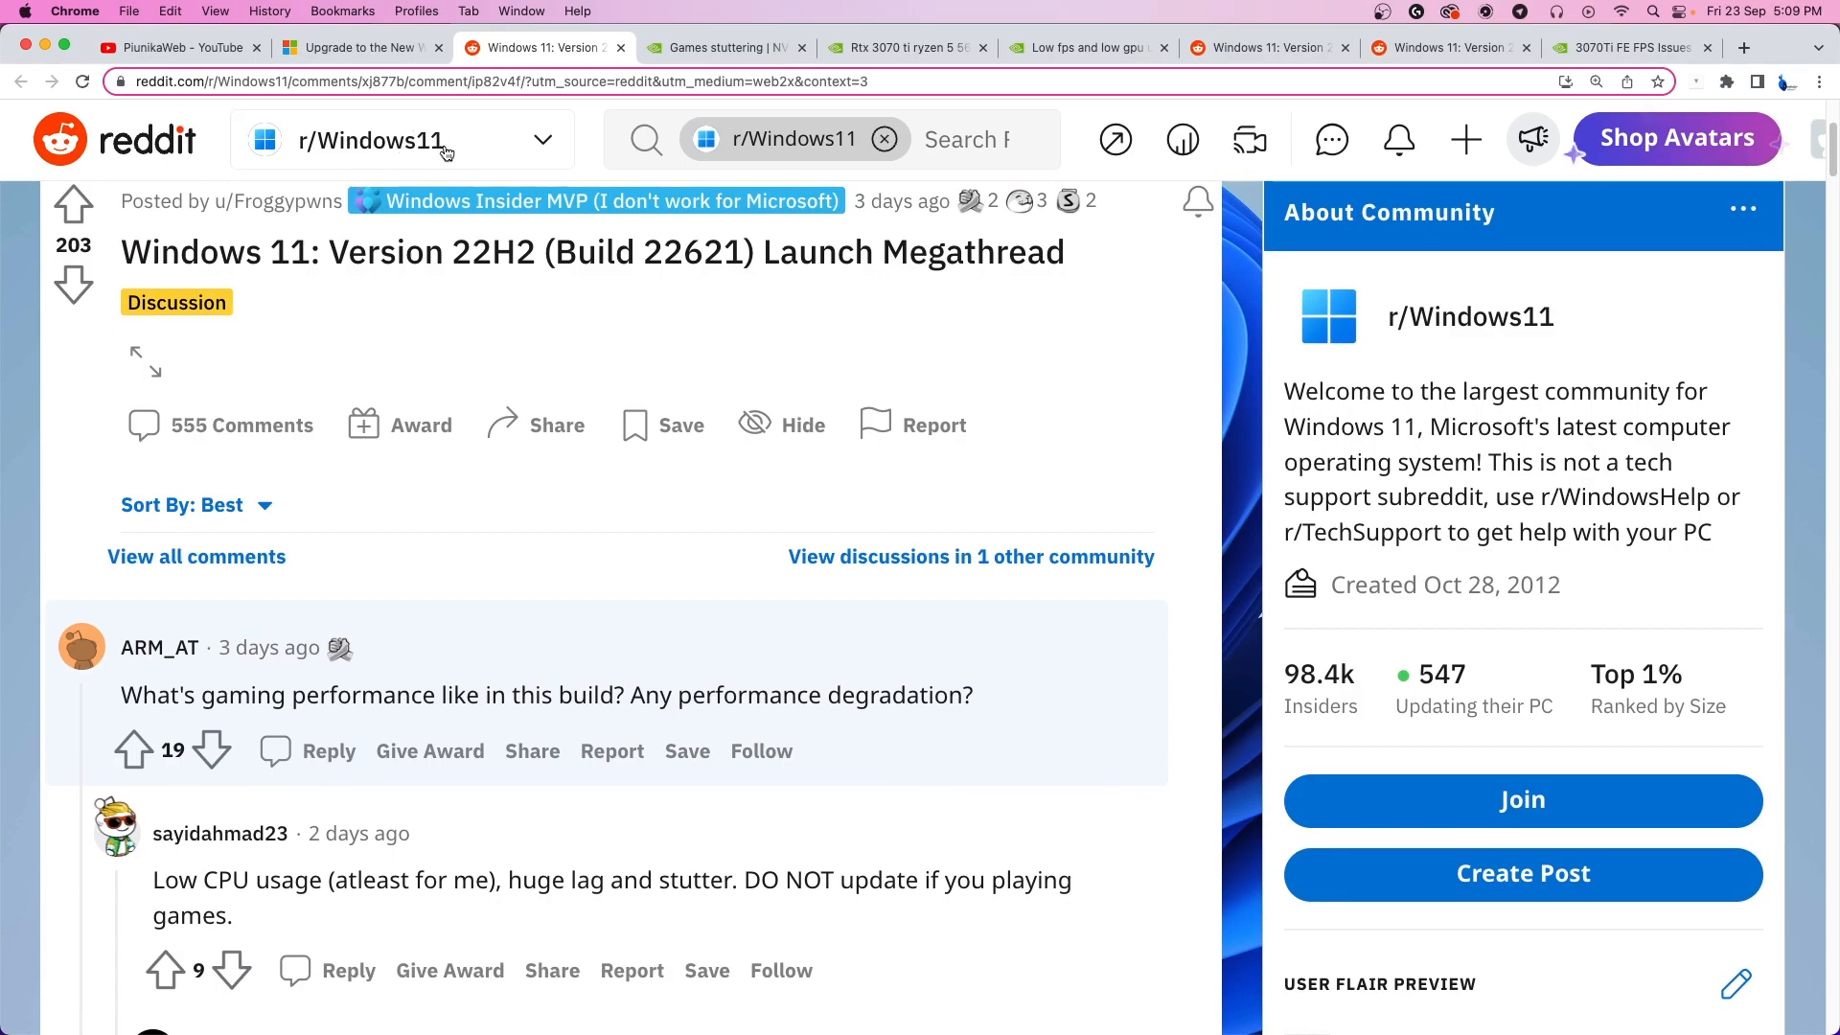
{"action": "scroll", "scroll_direction": "down", "scroll_amount": 3}
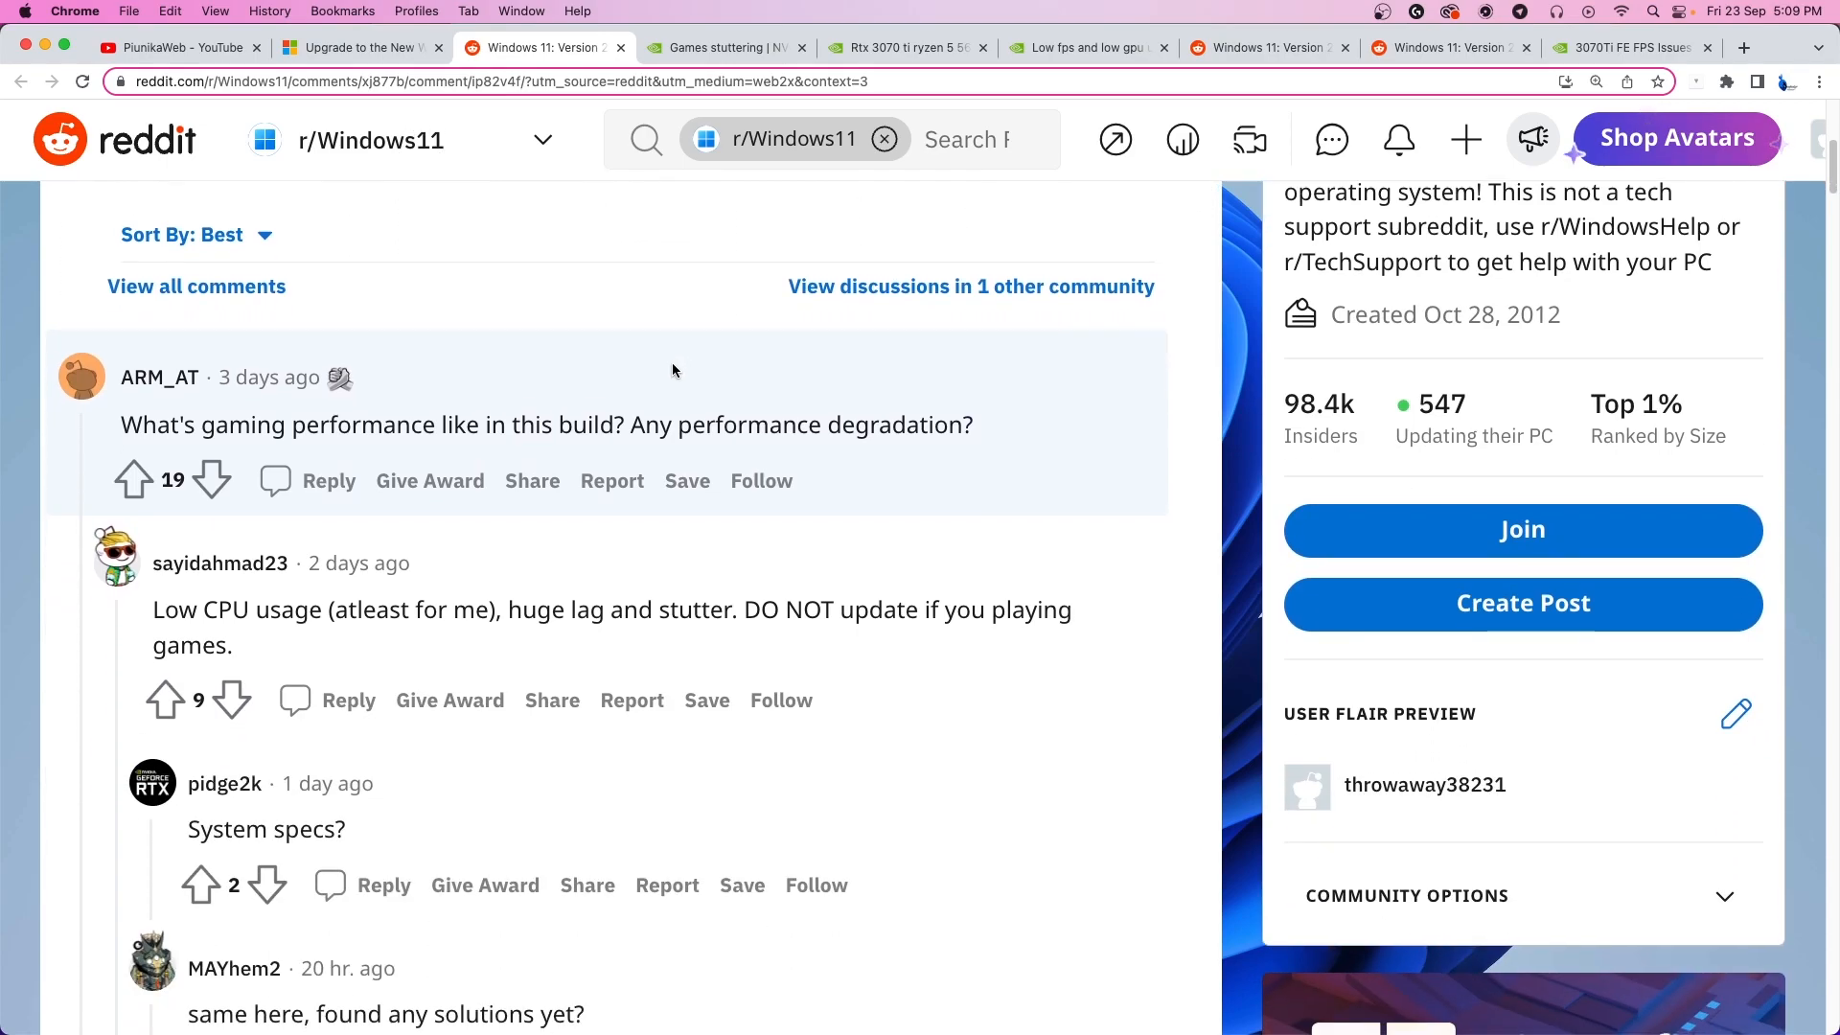
{"action": "scroll", "scroll_direction": "down", "scroll_amount": 3}
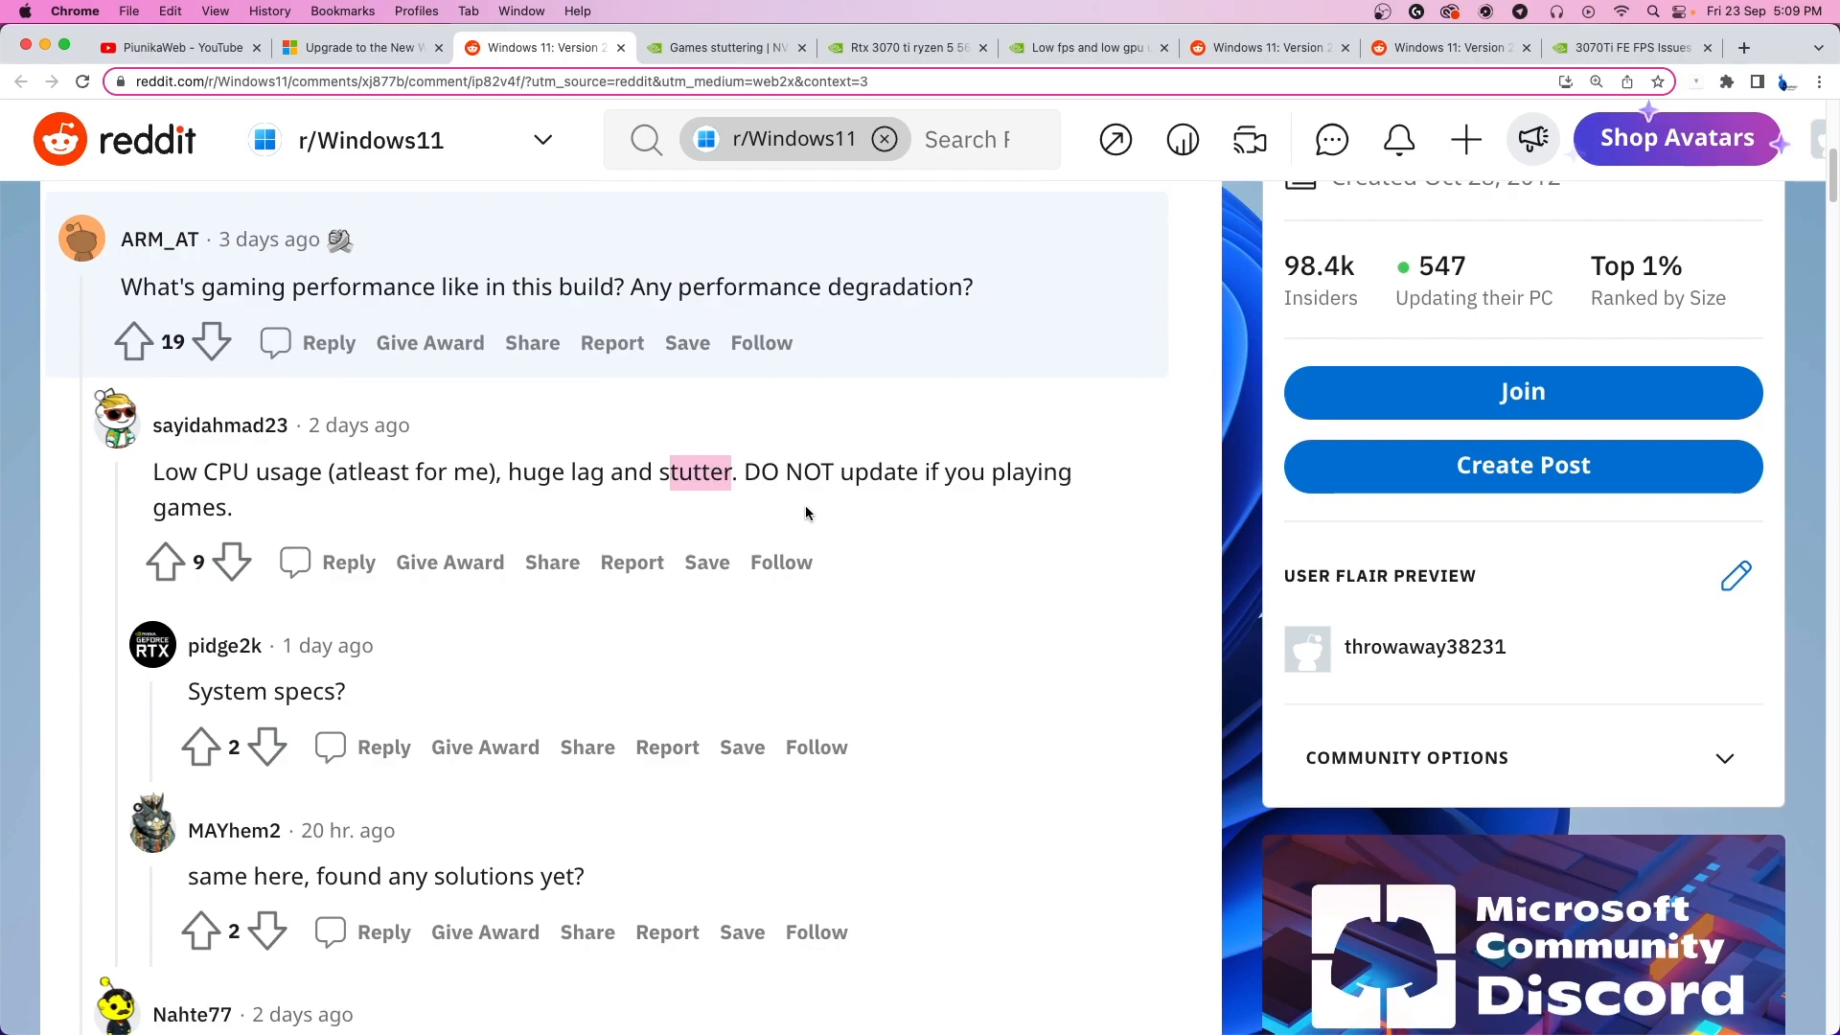
{"action": "scroll", "scroll_direction": "down", "scroll_amount": 3}
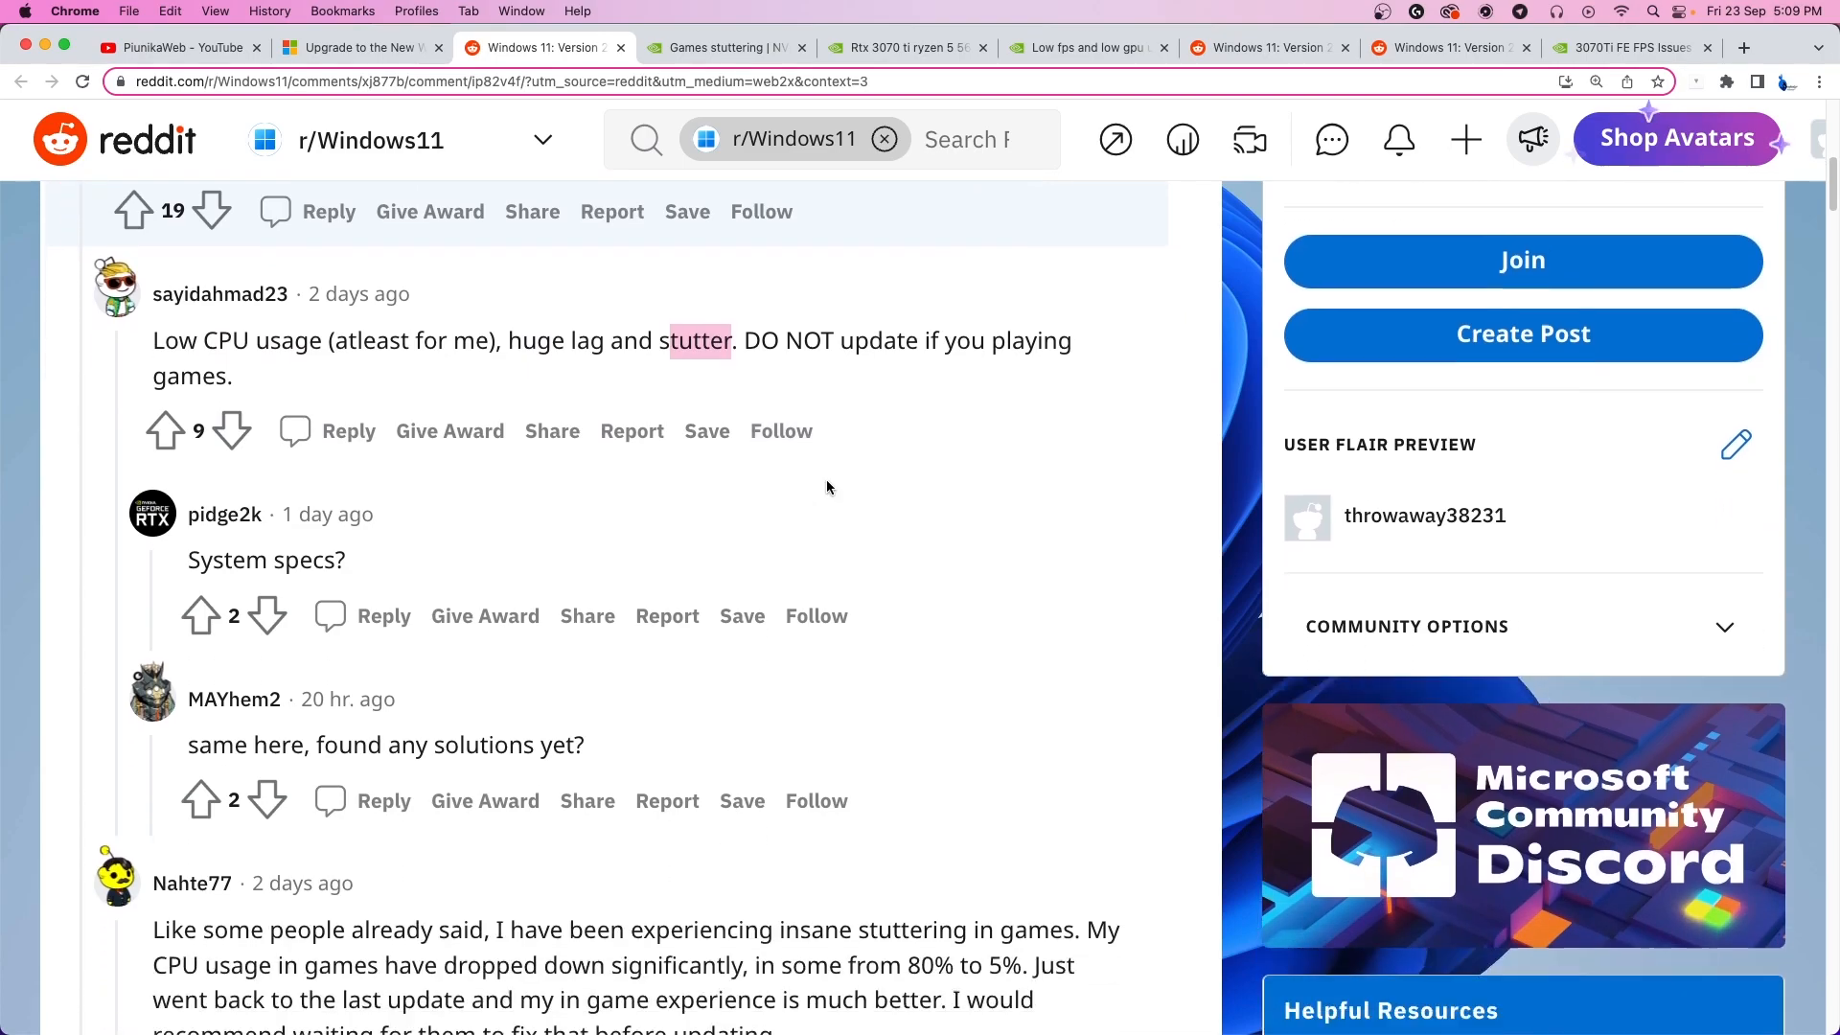
{"action": "scroll", "scroll_direction": "down", "scroll_amount": 3}
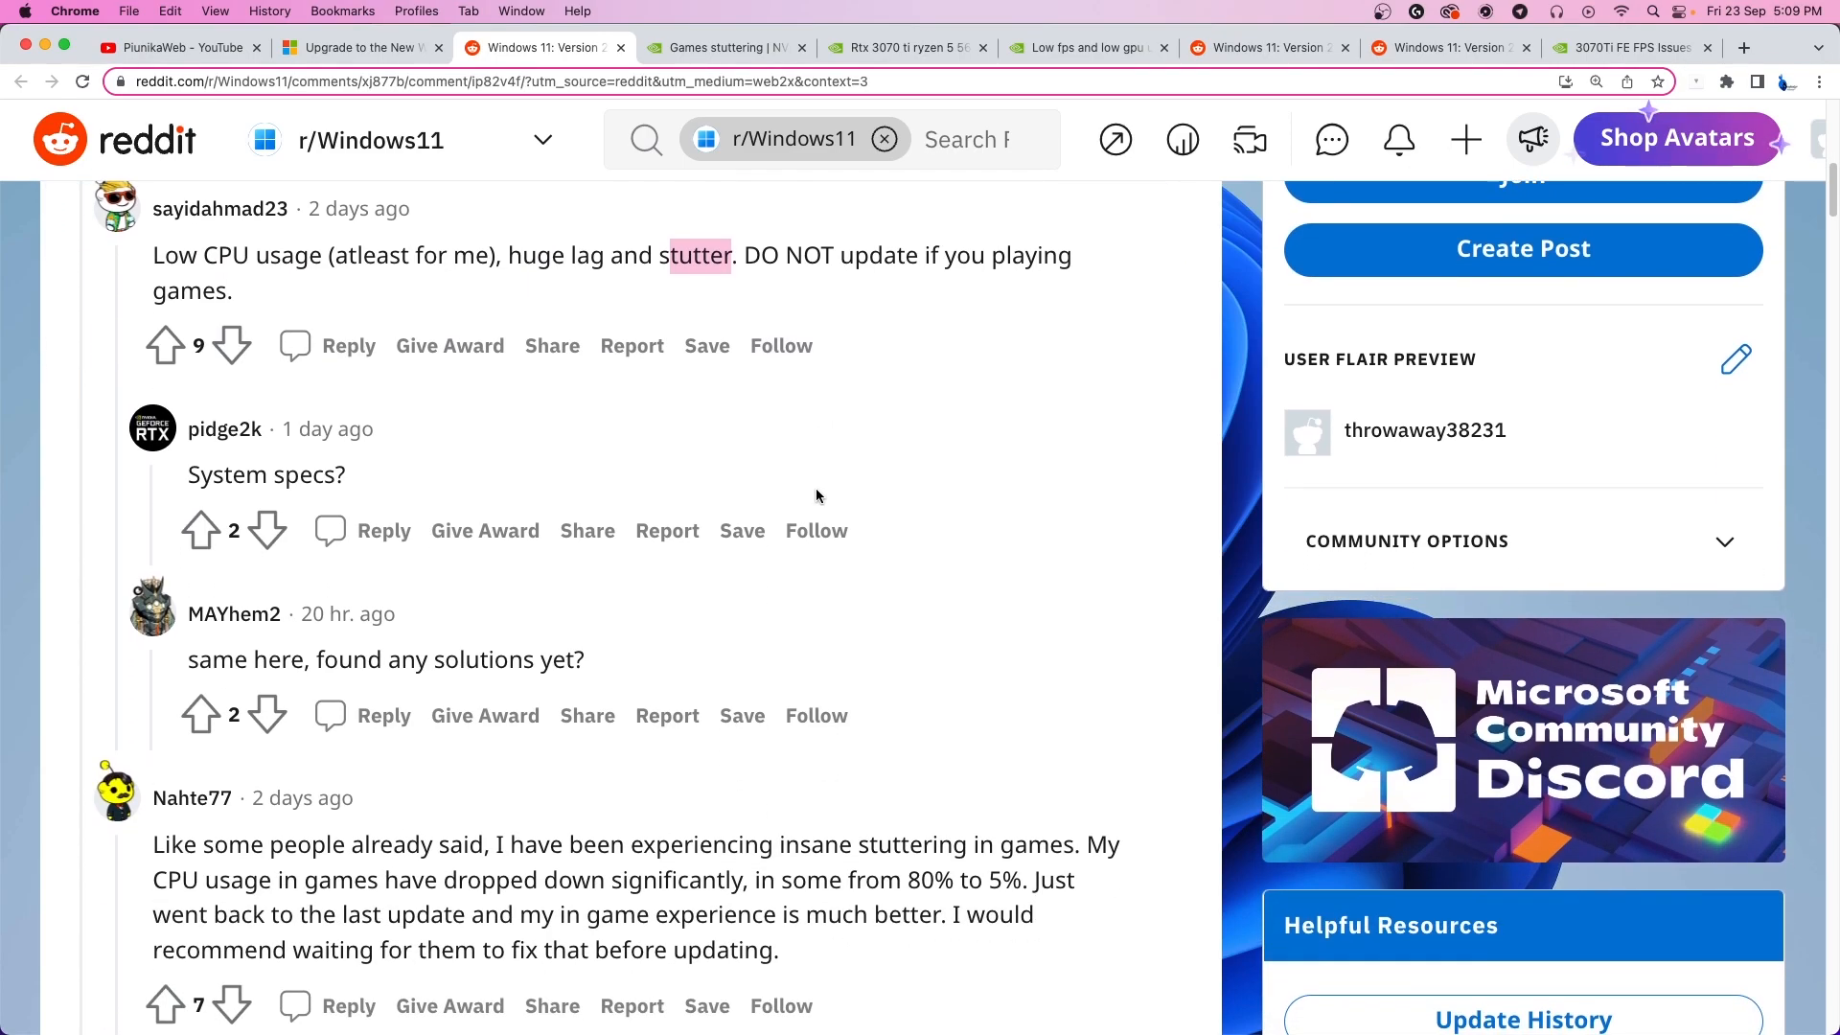
{"action": "scroll", "scroll_direction": "down", "scroll_amount": 3}
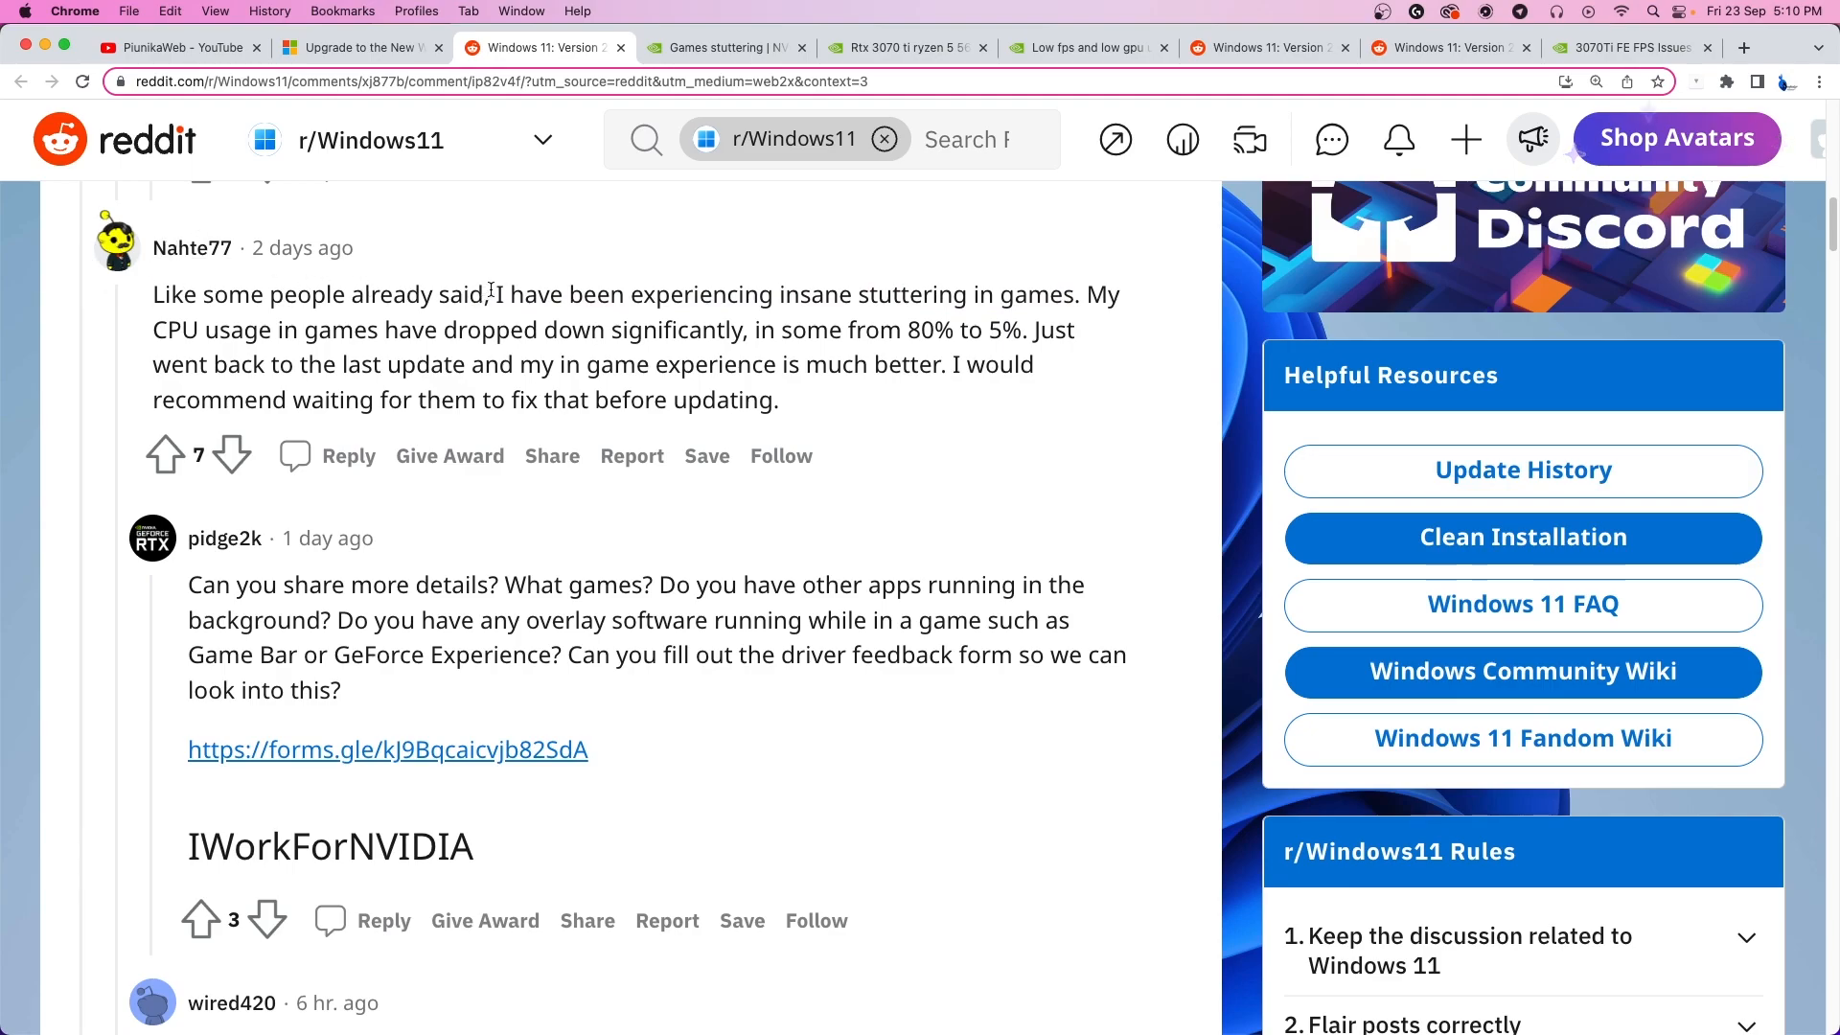
{"action": "left_click_drag", "start_coordinate": [493, 296], "coordinate": [1075, 295]}
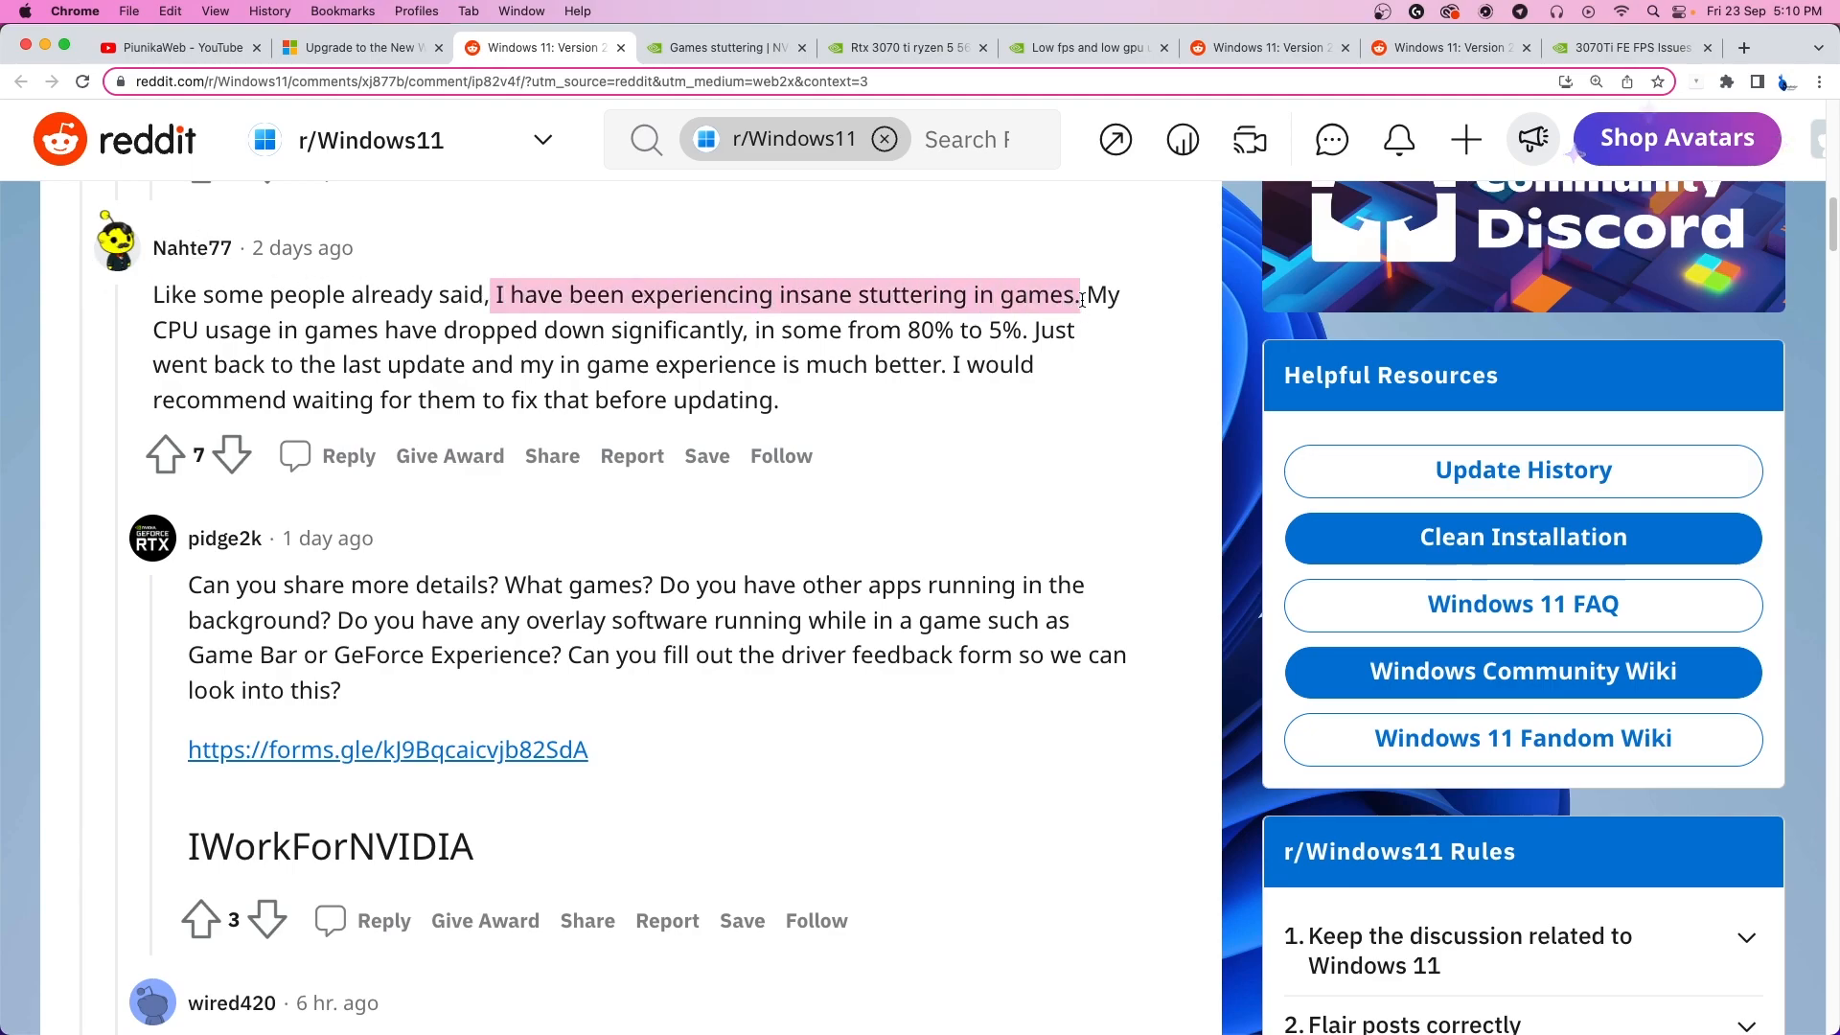
{"action": "left_click_drag", "start_coordinate": [1076, 295], "coordinate": [194, 330]}
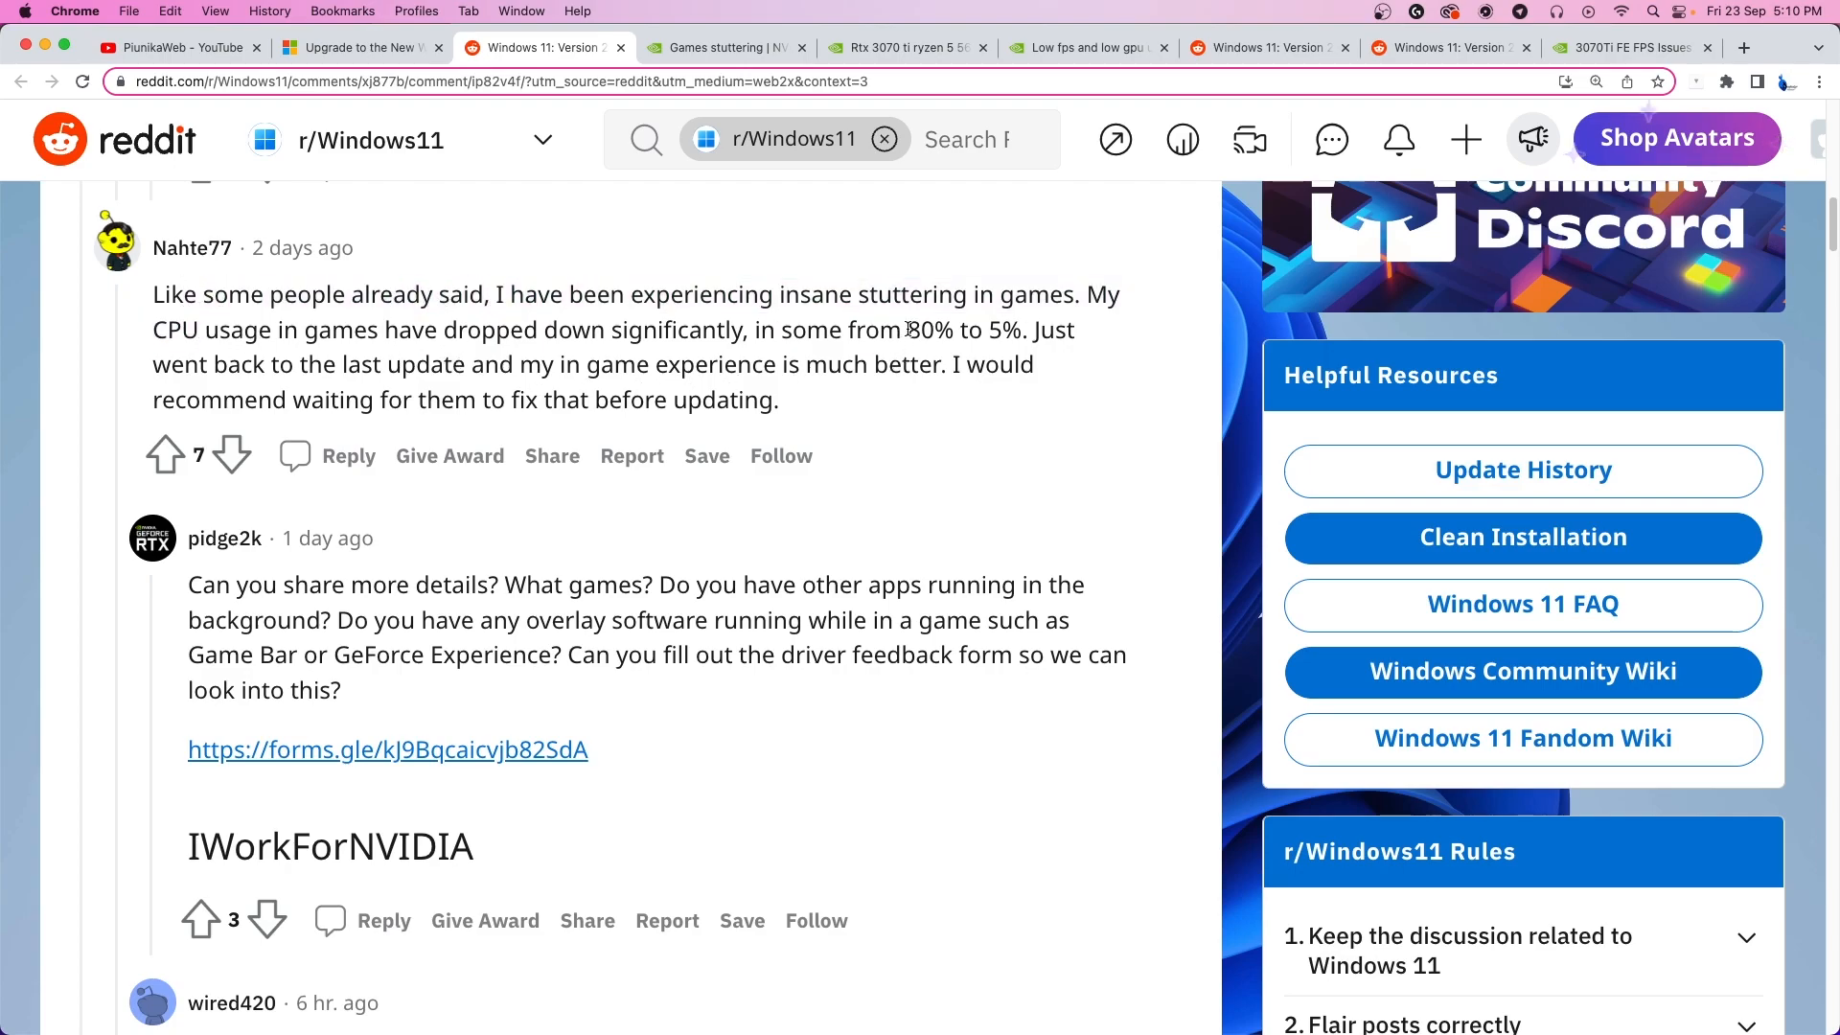
- Highlight the CPU usage drop from 80% to 5%, then move to the Games stuttering thread
{"action": "double_click", "coordinate": [932, 329]}
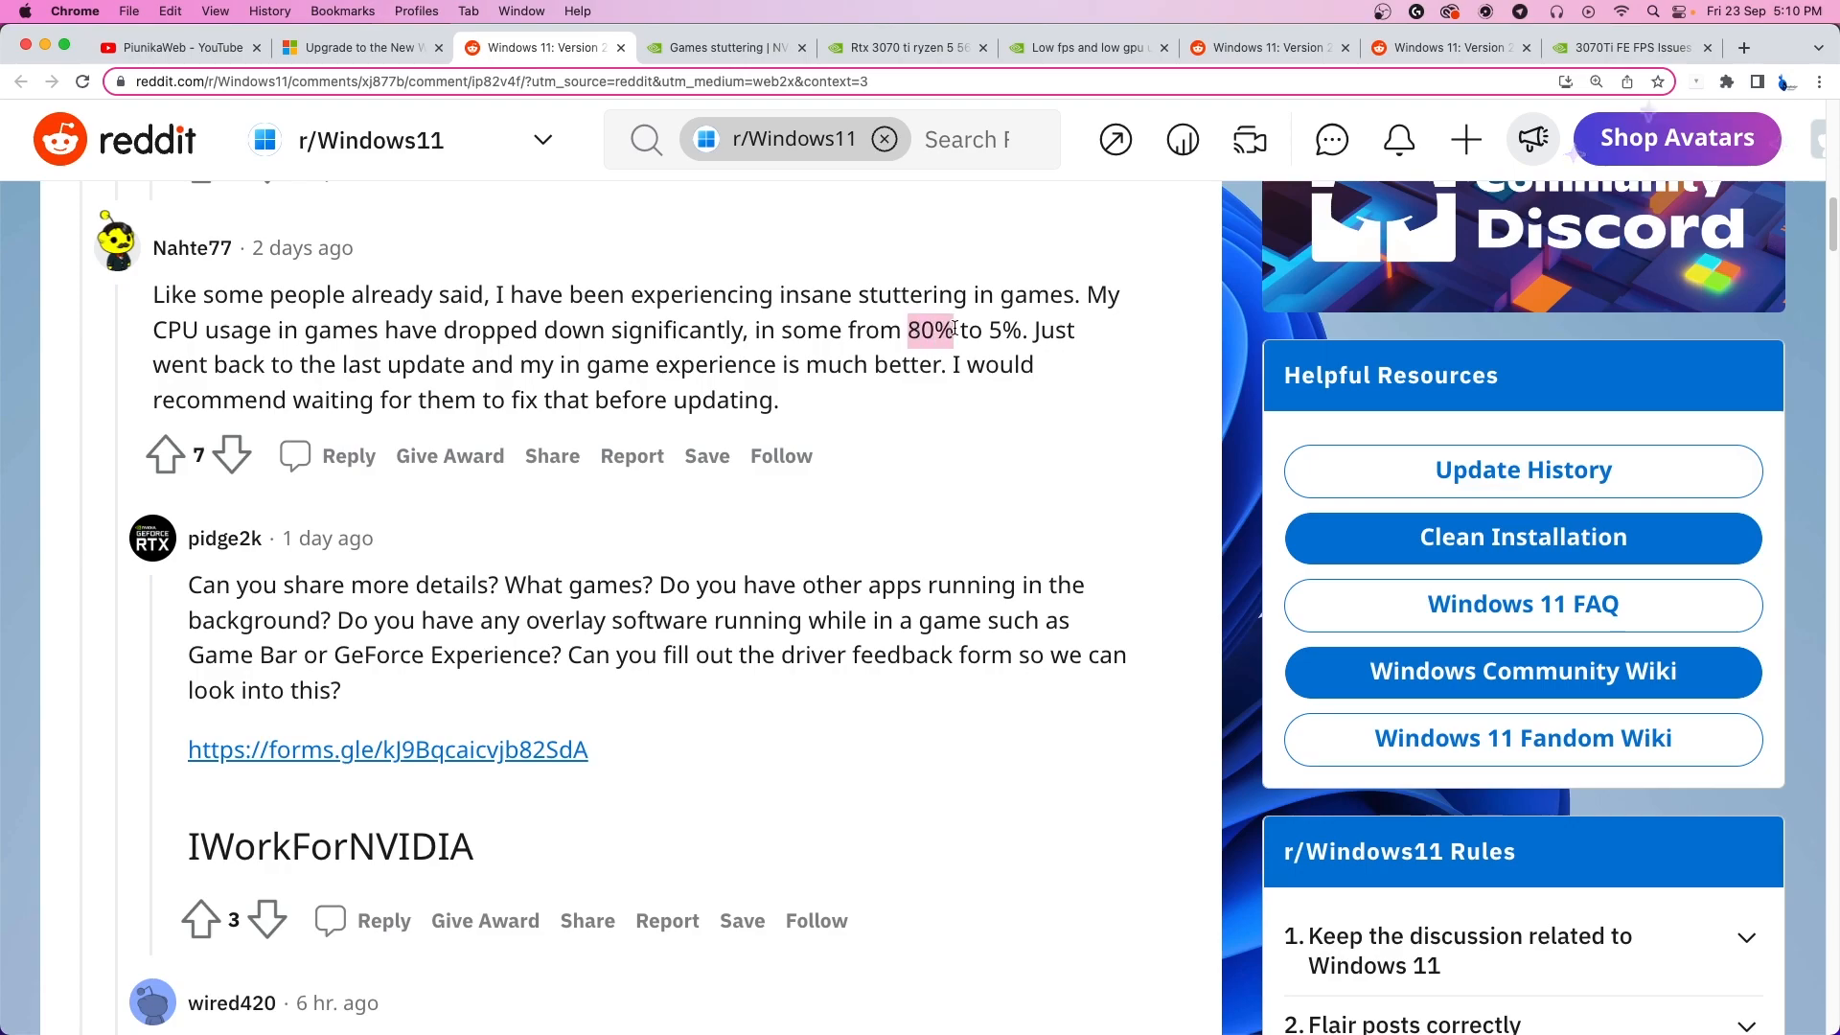
{"action": "left_click_drag", "start_coordinate": [933, 329], "coordinate": [1021, 330]}
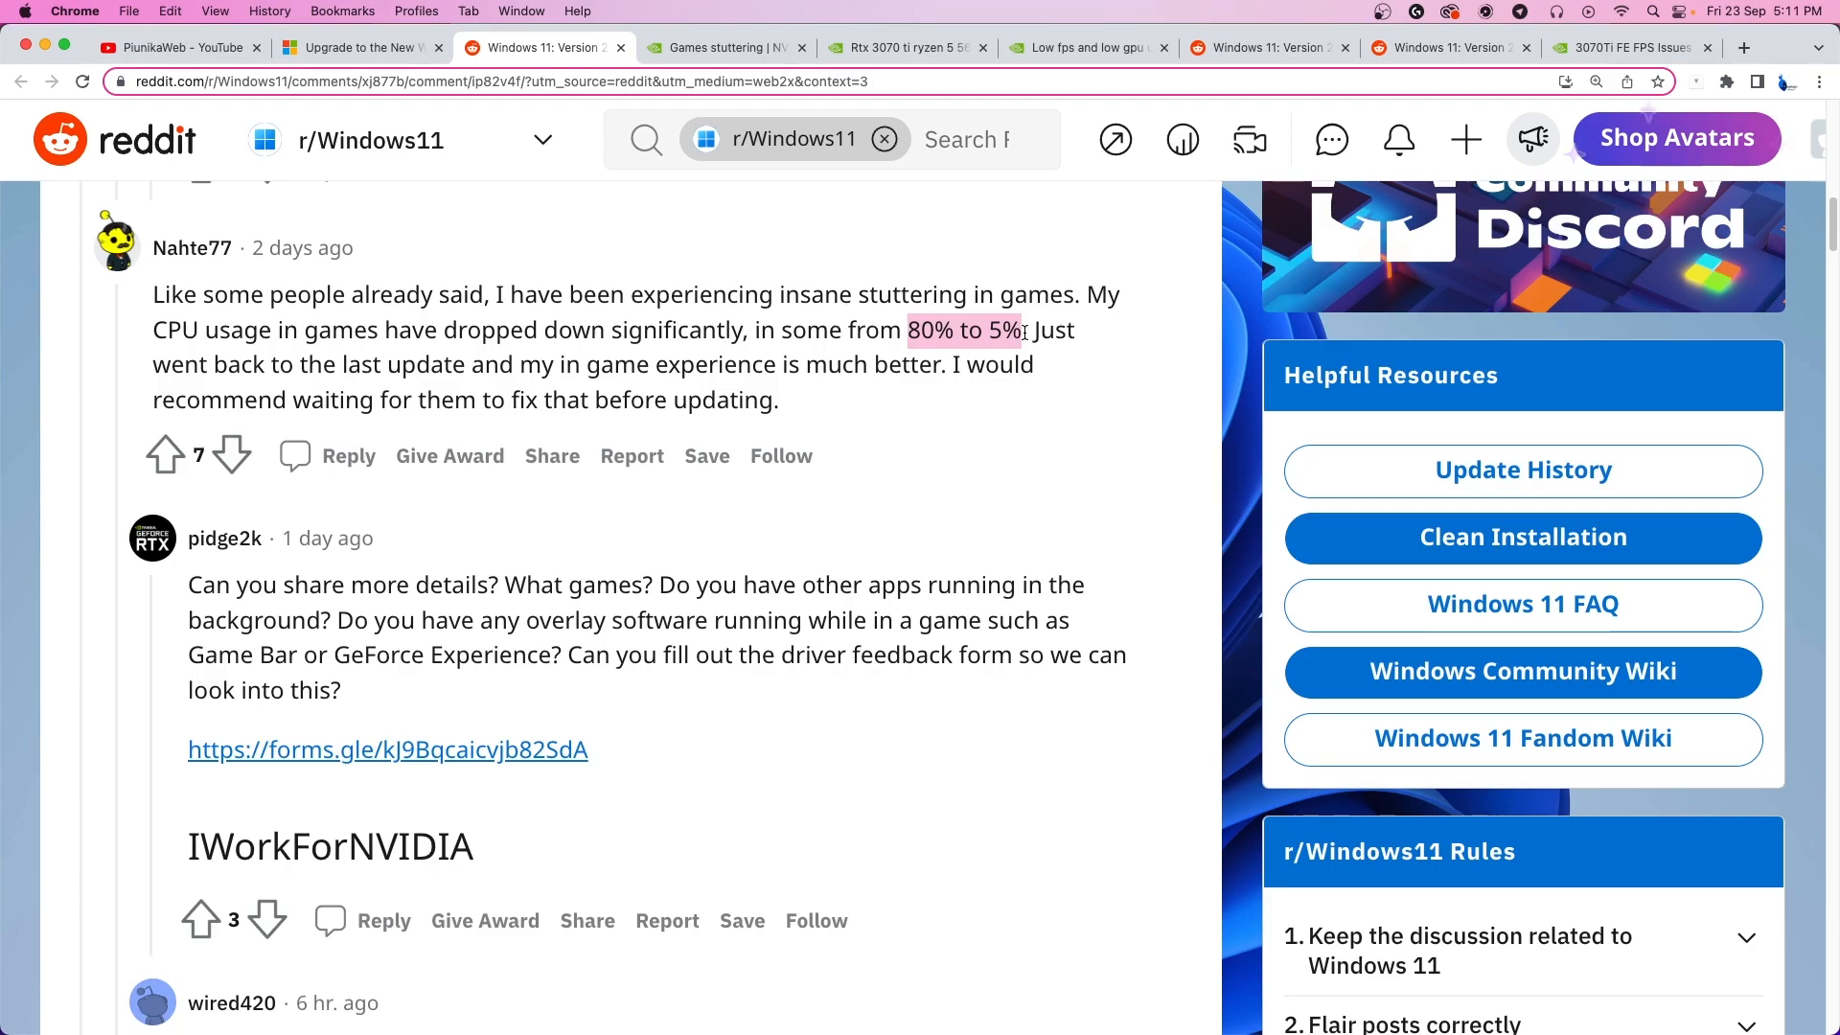
{"action": "left_click", "coordinate": [725, 48]}
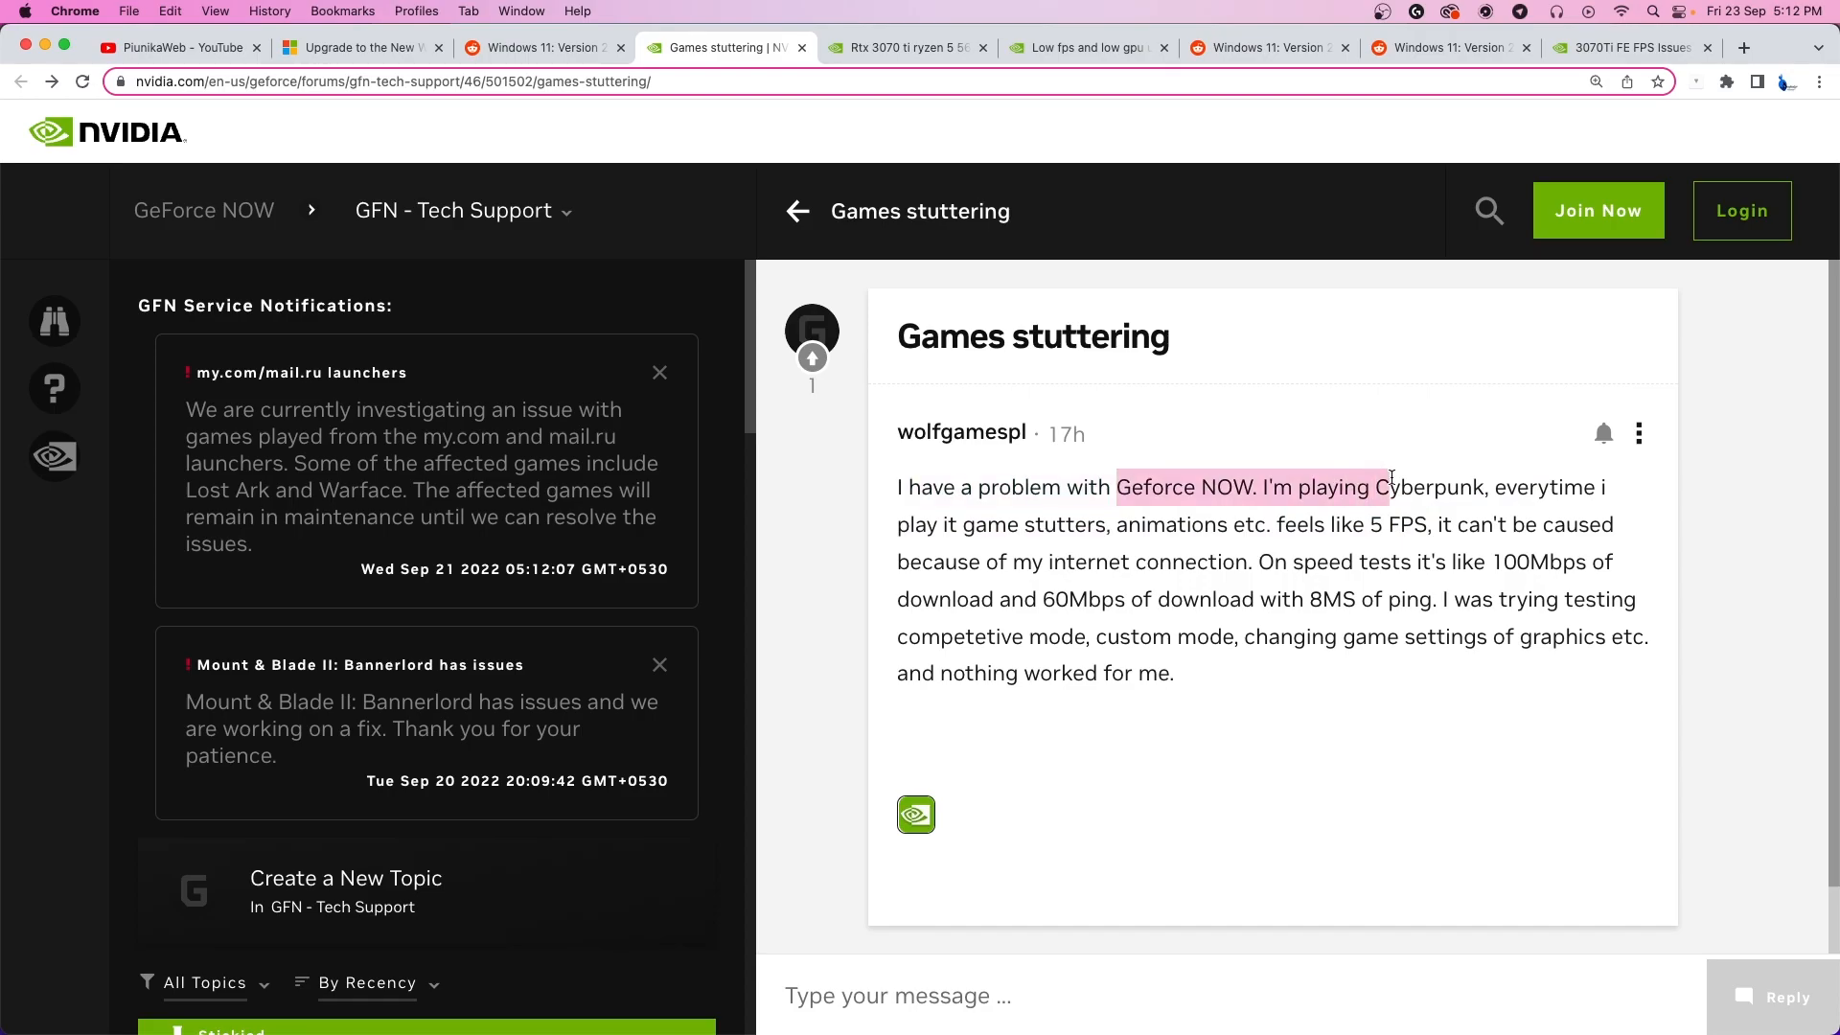
- Highlight the Cyberpunk stuttering complaint, then move to the RTX 3070 Ti lagging thread
{"action": "left_click_drag", "start_coordinate": [1382, 487], "coordinate": [1089, 525]}
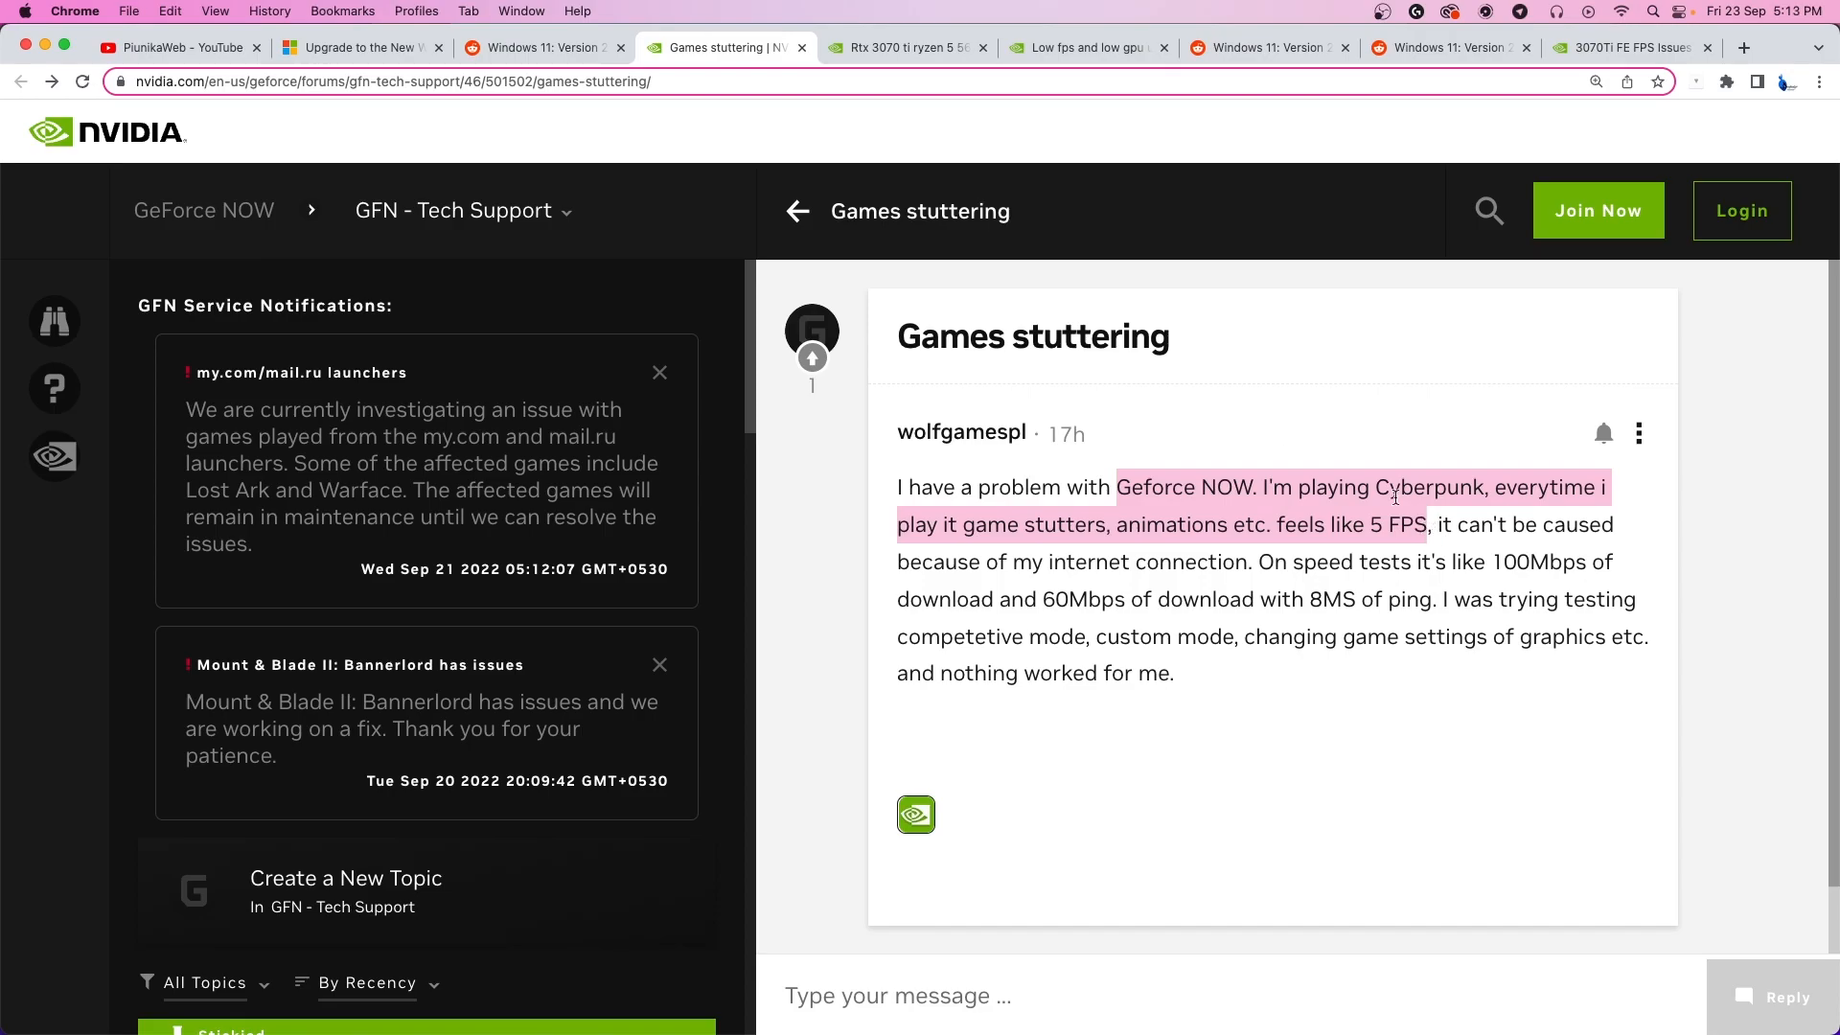
{"action": "left_click", "coordinate": [903, 48]}
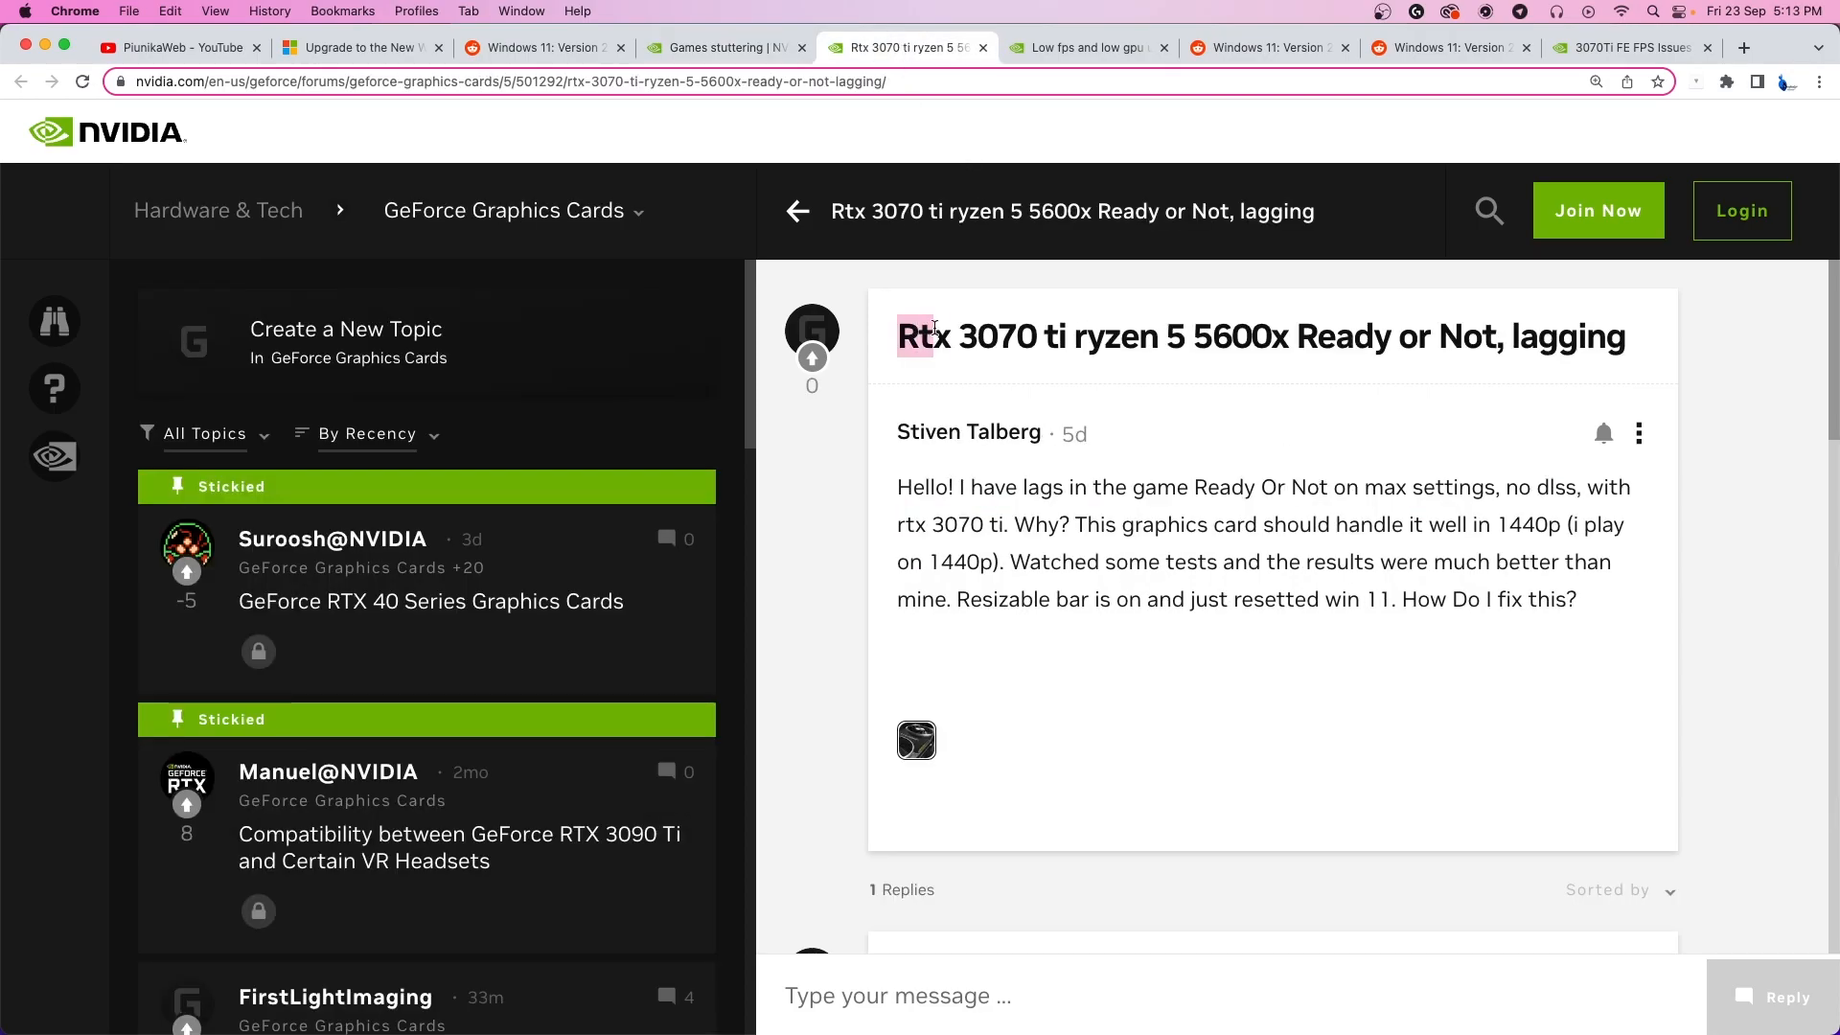
- Highlight 'Rtx 3070 ti ryzen 5 5600x' in the title and bring the first reply into view
{"action": "left_click_drag", "start_coordinate": [897, 338], "coordinate": [1062, 337]}
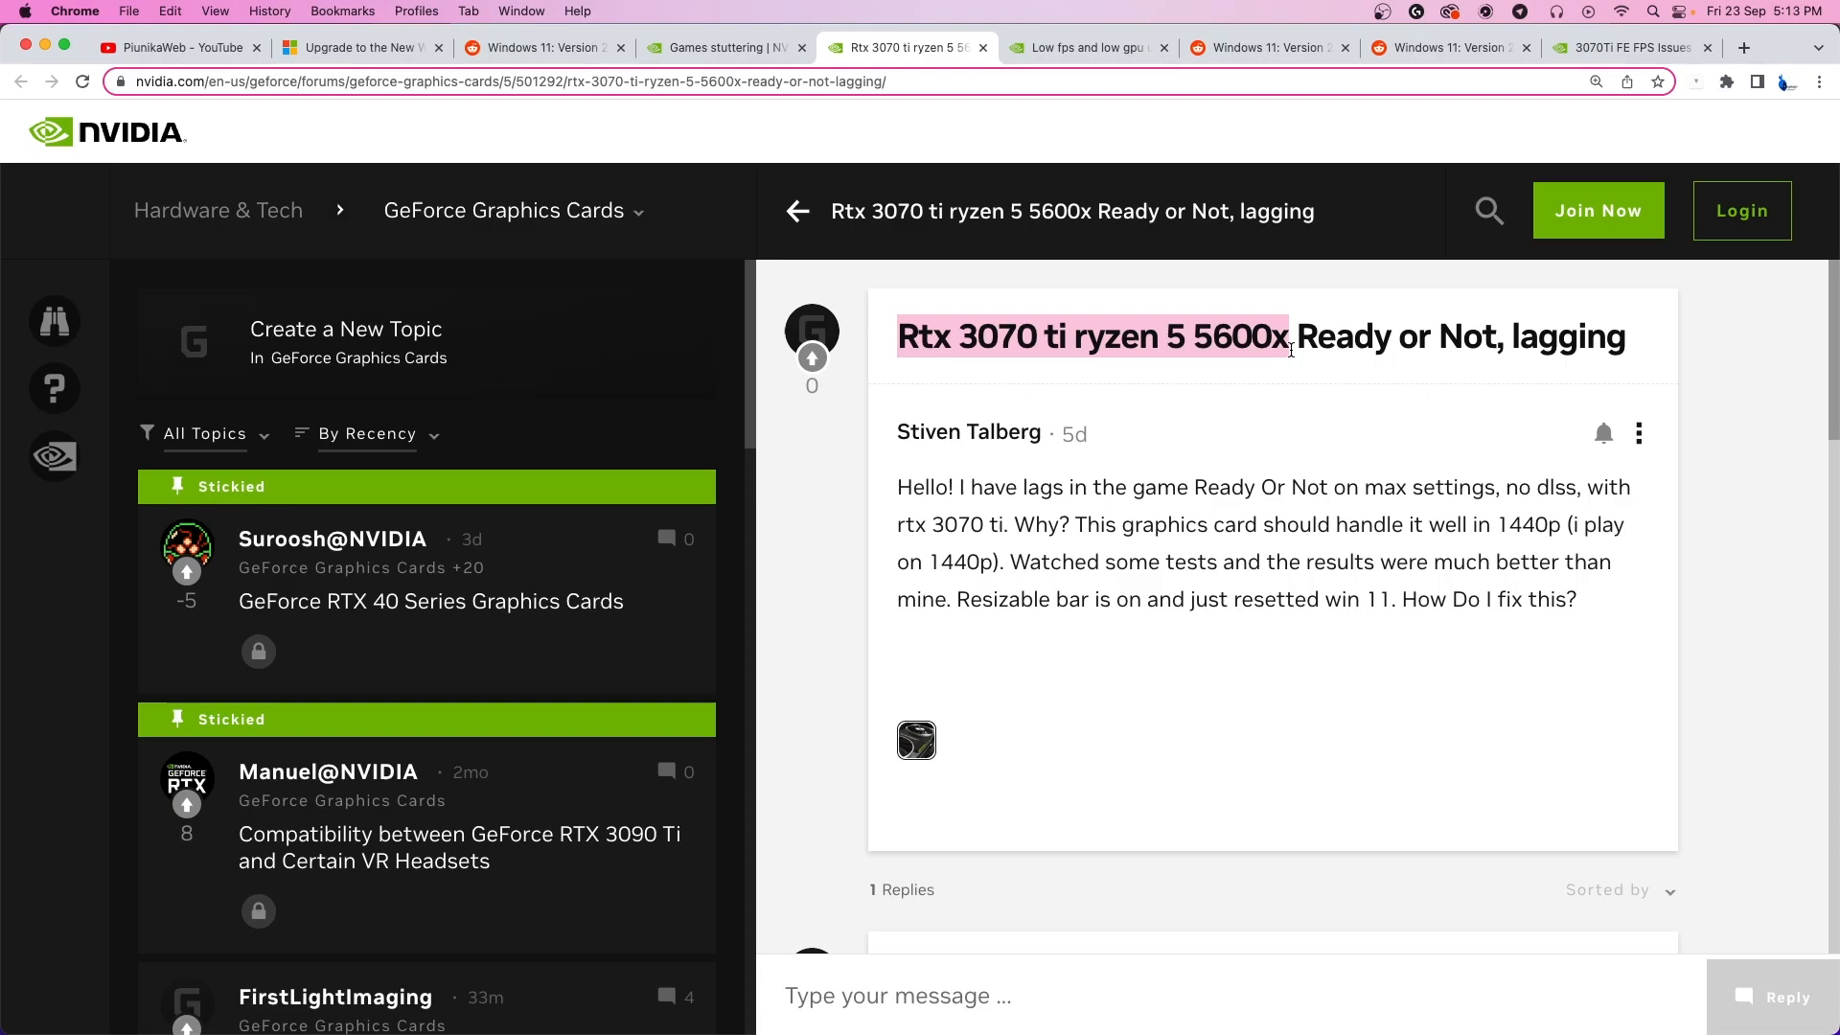
{"action": "scroll", "scroll_direction": "down", "scroll_amount": 3}
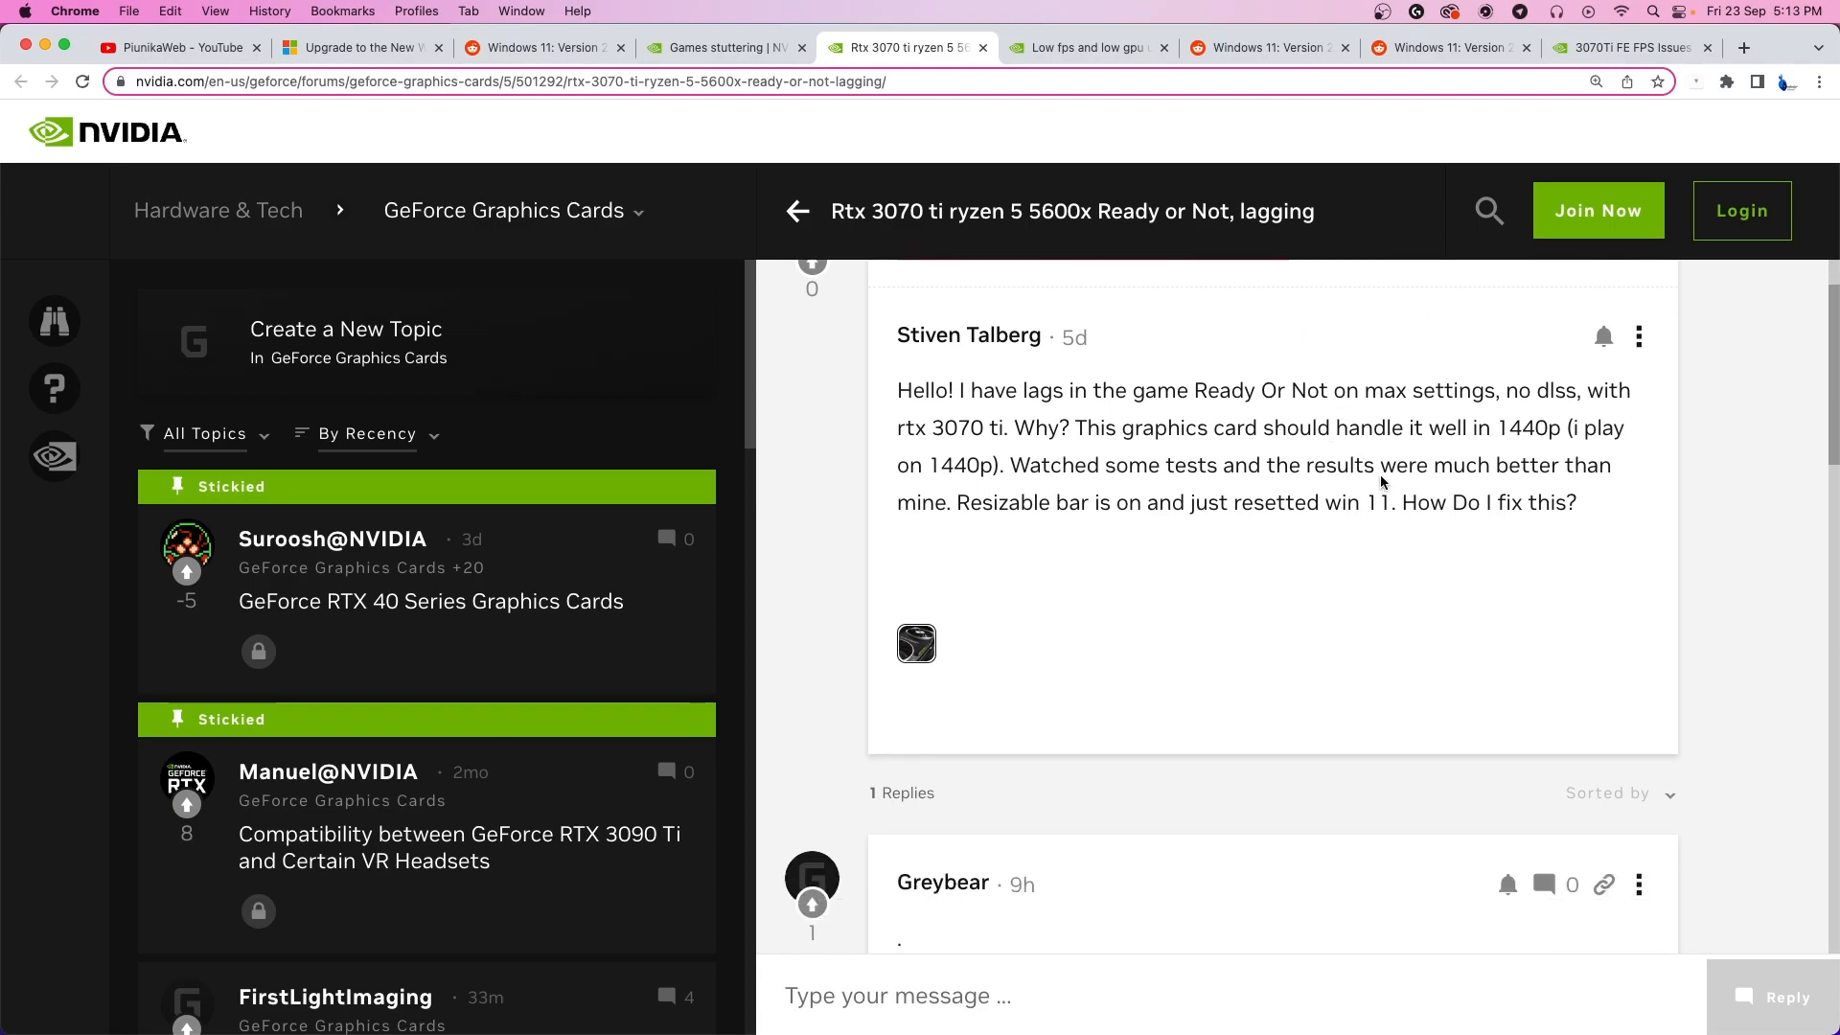
{"action": "double_click", "coordinate": [1259, 389]}
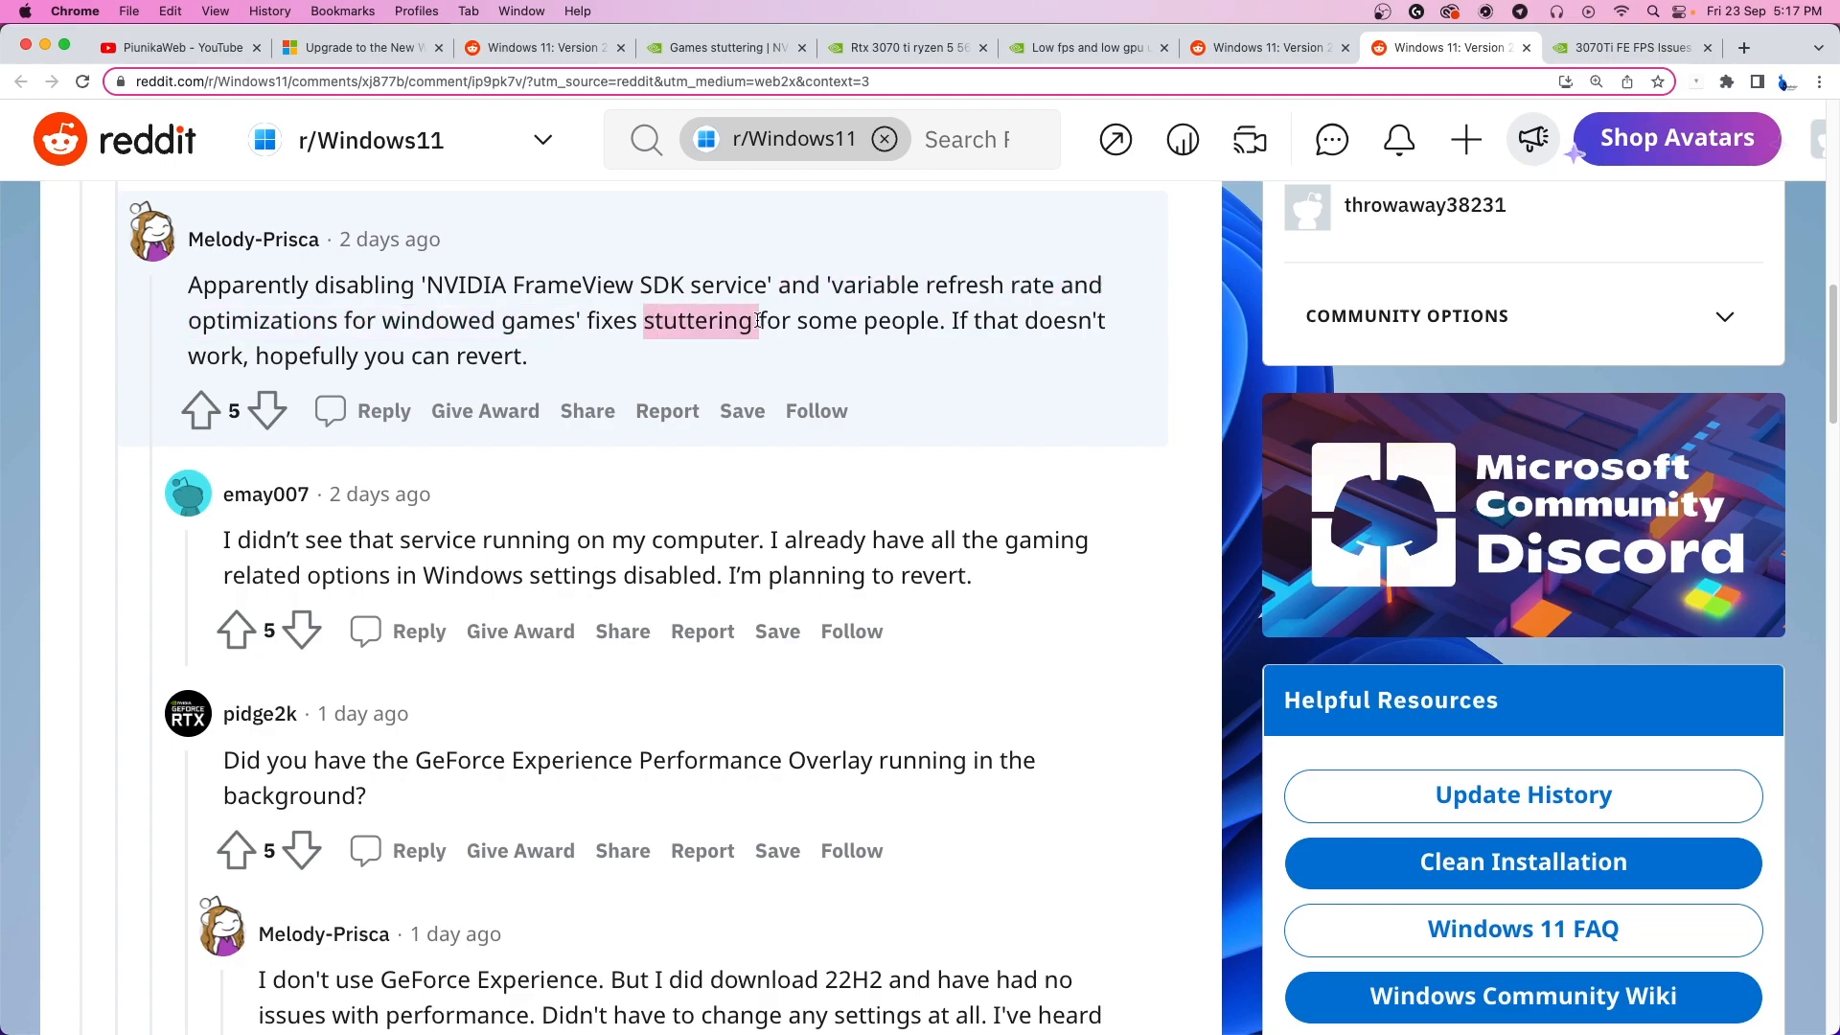
- Highlight the 516.94 driver and the DDU removal advice, then move to the YouTube channel page
{"action": "left_click", "coordinate": [1625, 48]}
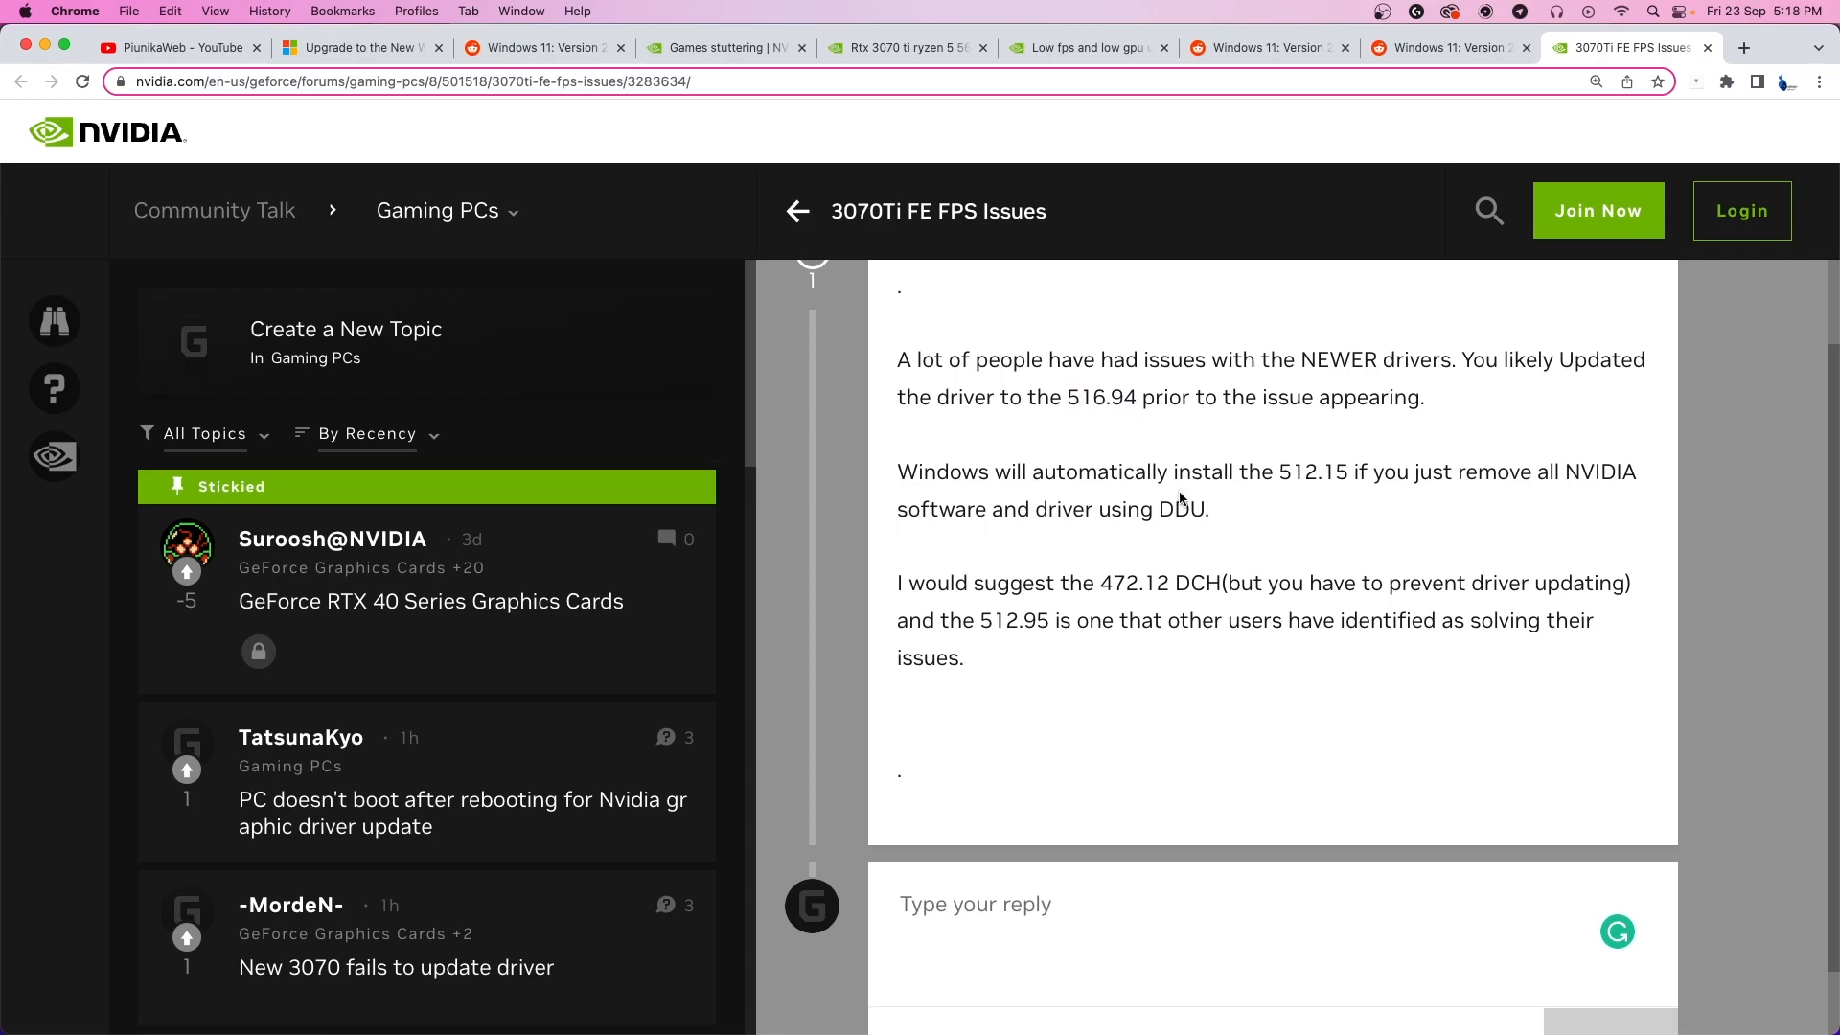
{"action": "double_click", "coordinate": [1100, 391]}
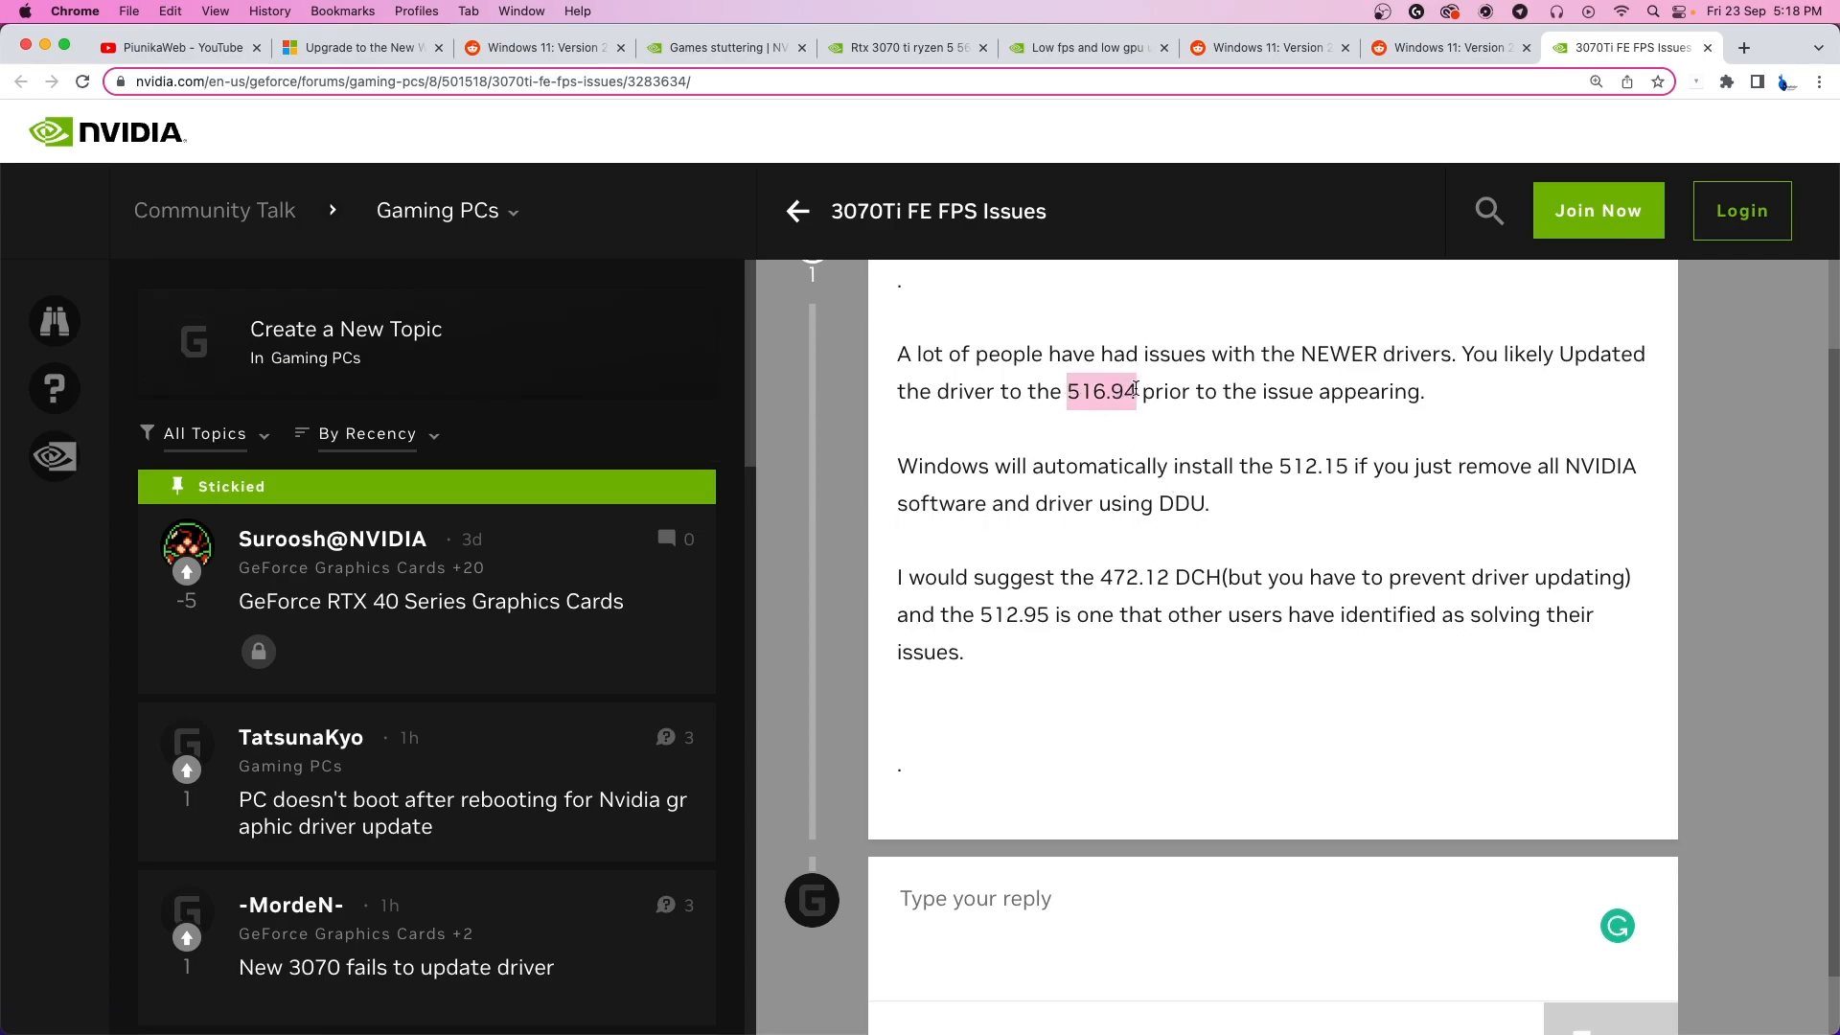
{"action": "mouse_move", "coordinate": [1067, 493]}
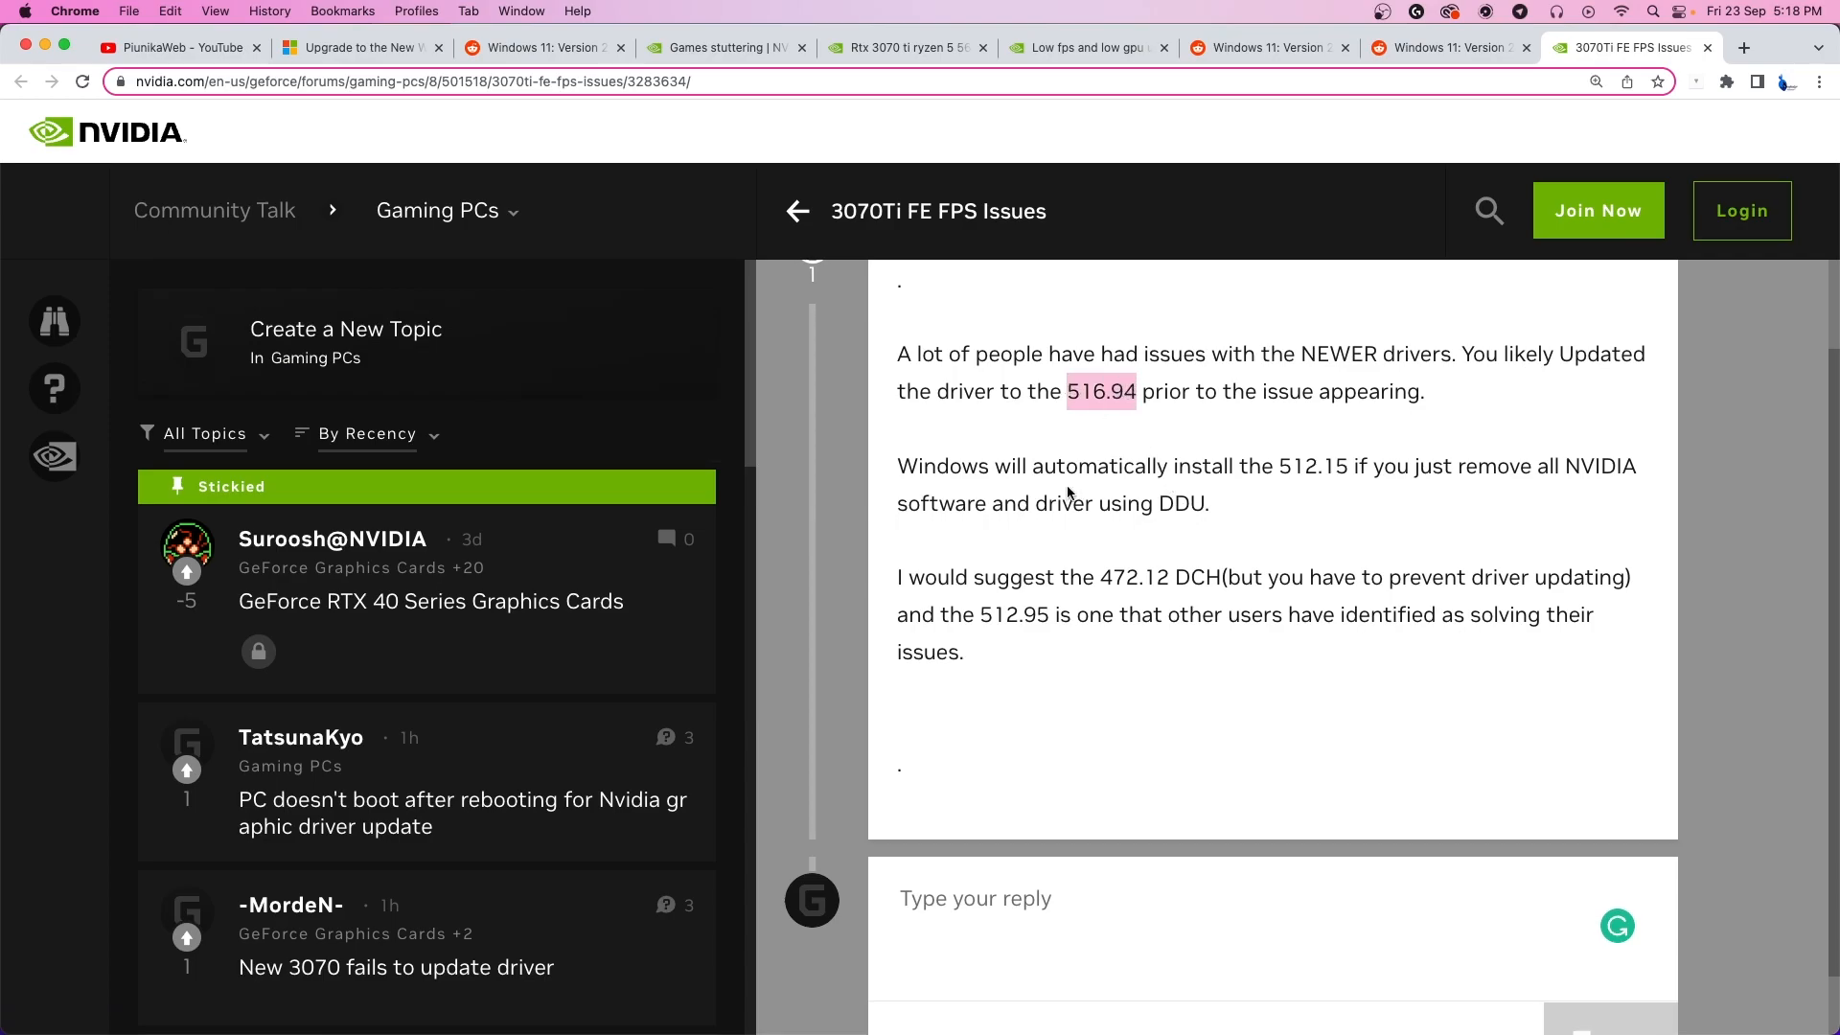
{"action": "left_click_drag", "start_coordinate": [897, 466], "coordinate": [1238, 466]}
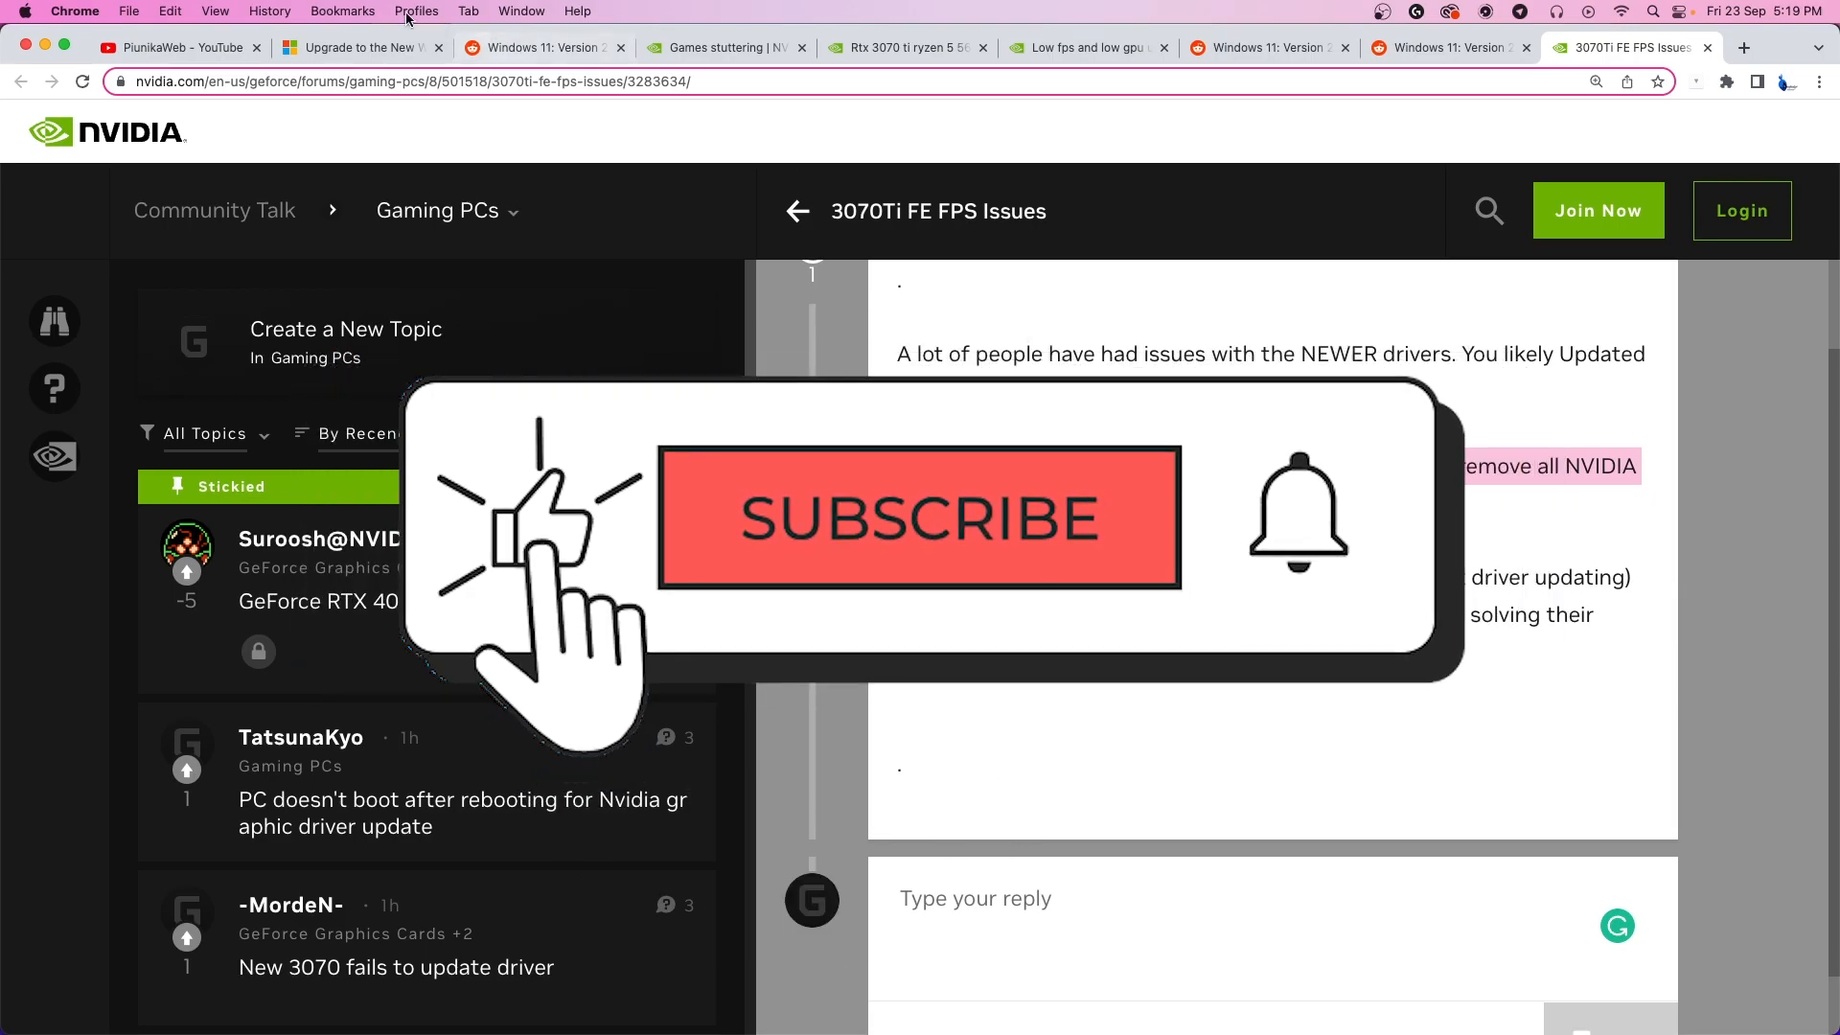
{"action": "left_click", "coordinate": [176, 48]}
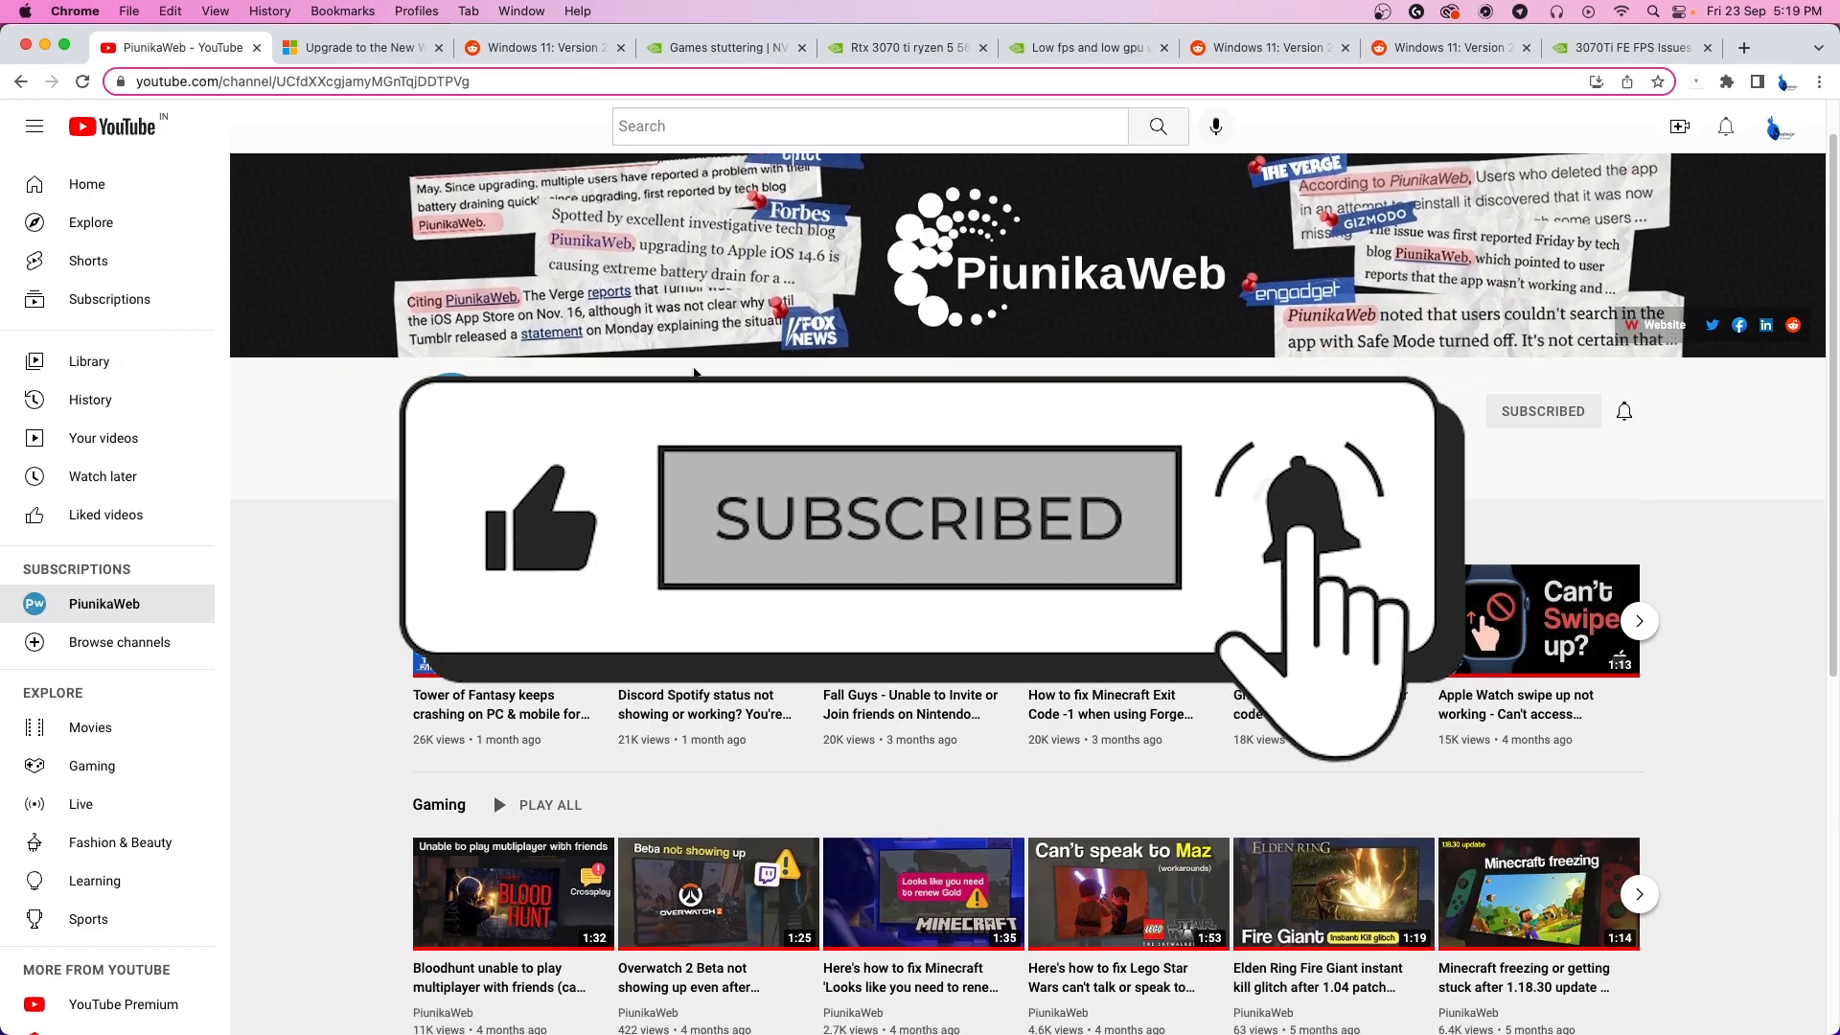